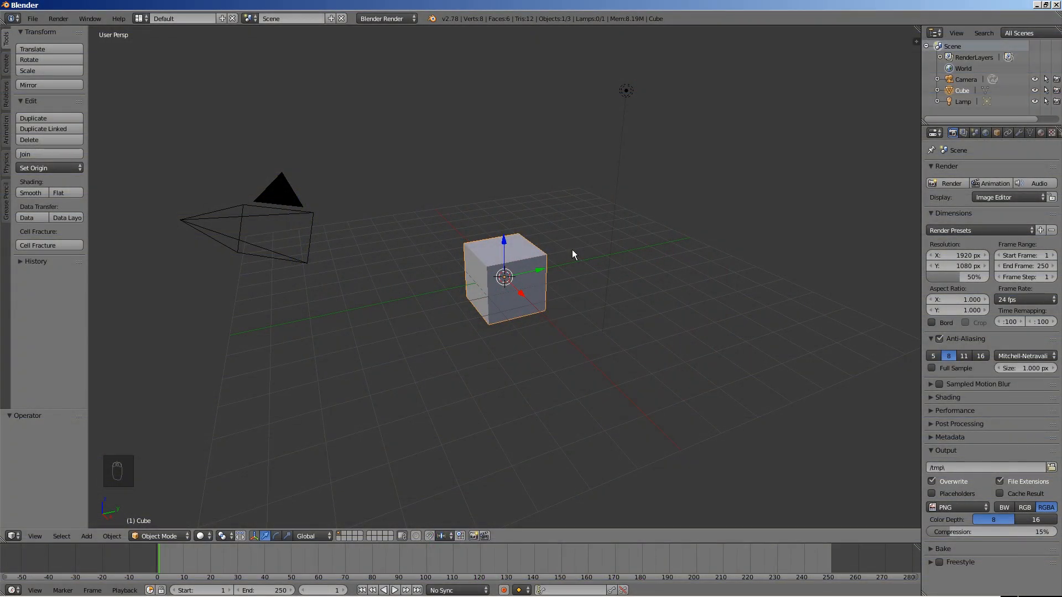
Delete the default cube and switch to the top orthographic view
key(x)
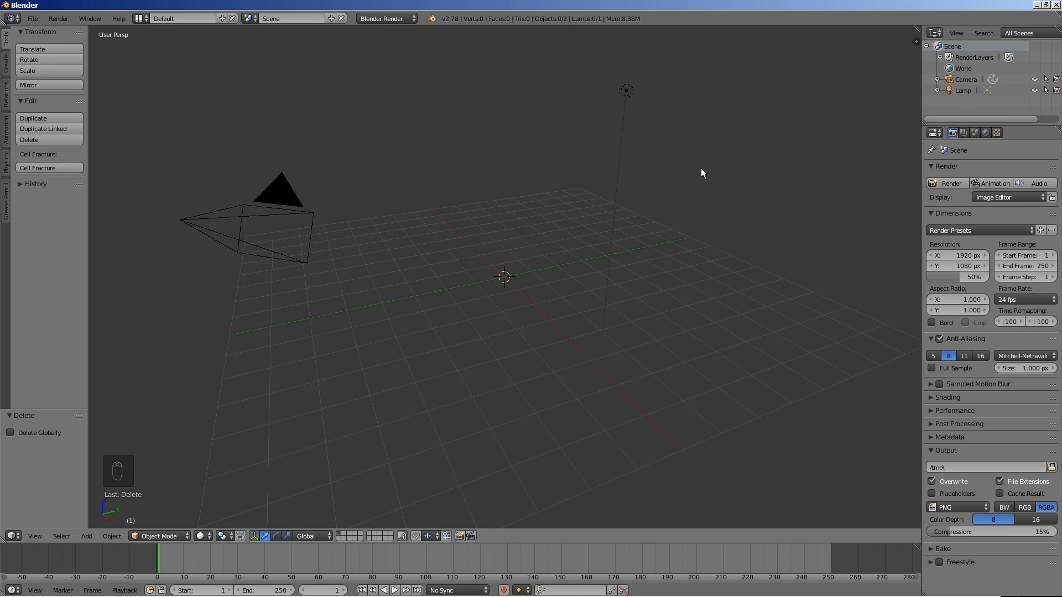
key(numpad_7)
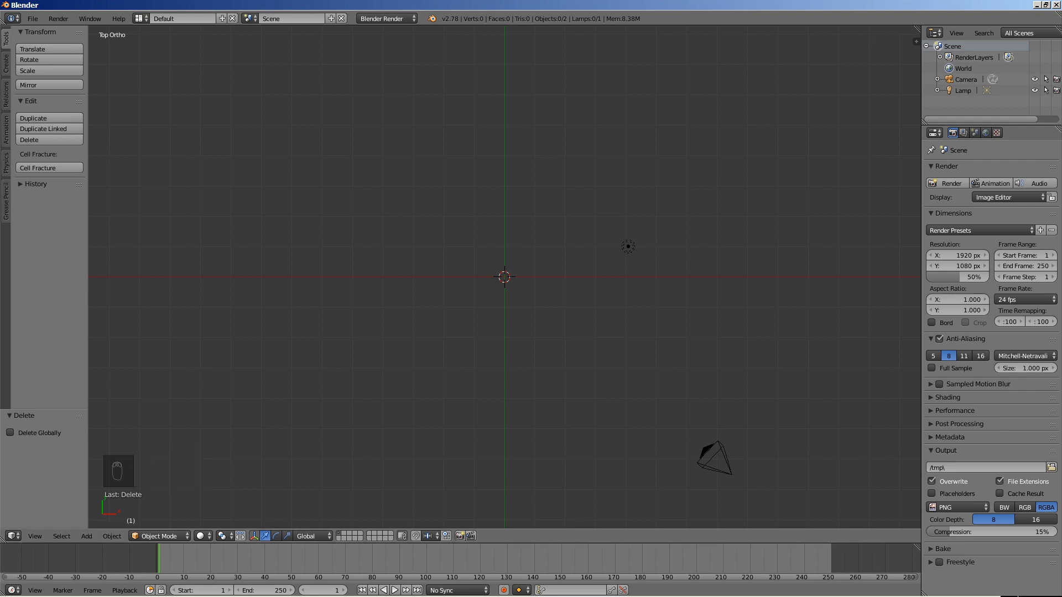
mouse_move(918, 30)
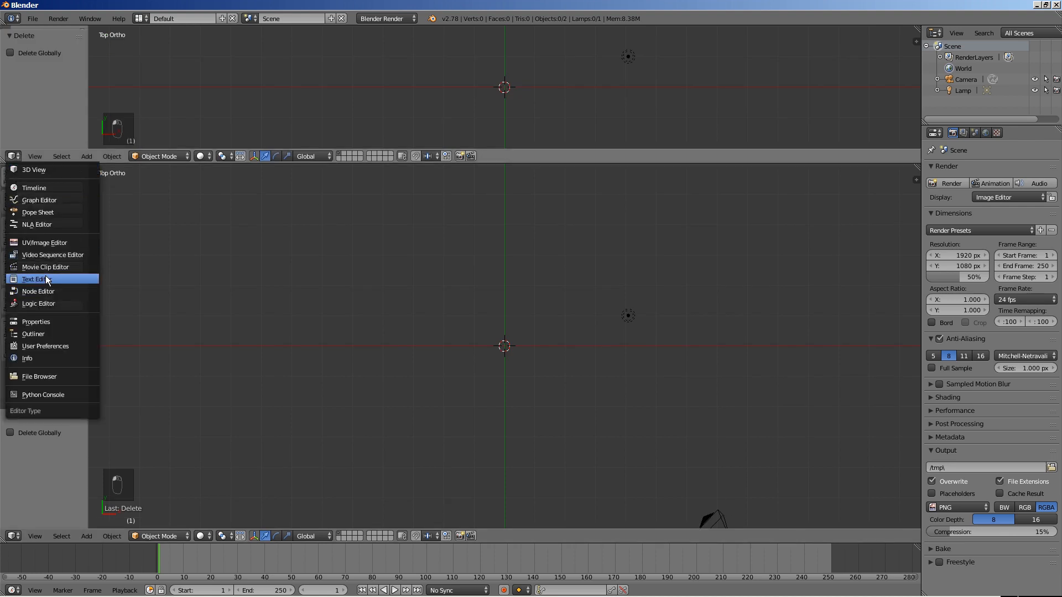
Change the upper split area's editor type to Text Editor
click(33, 279)
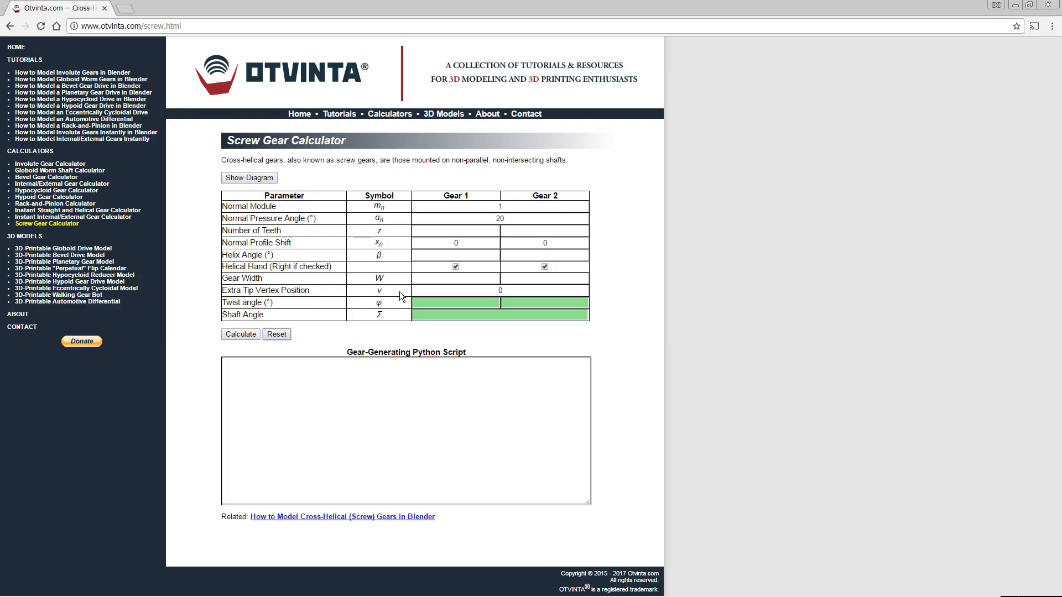
mouse_move(637, 244)
text(27)
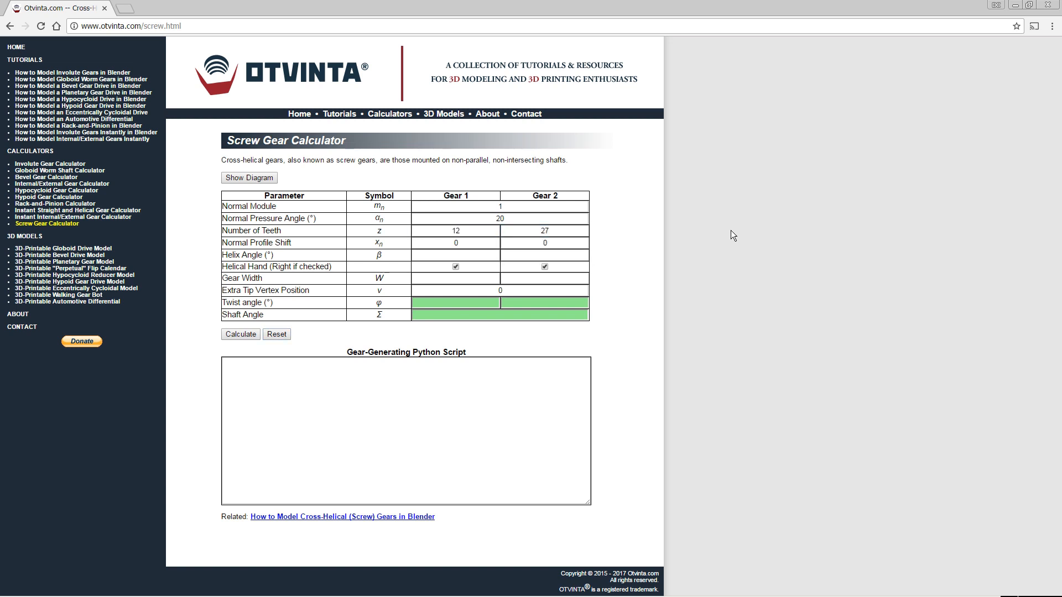
Enter helix angles 50 and 40 and gear widths 12 and 18, then calculate
click(460, 256)
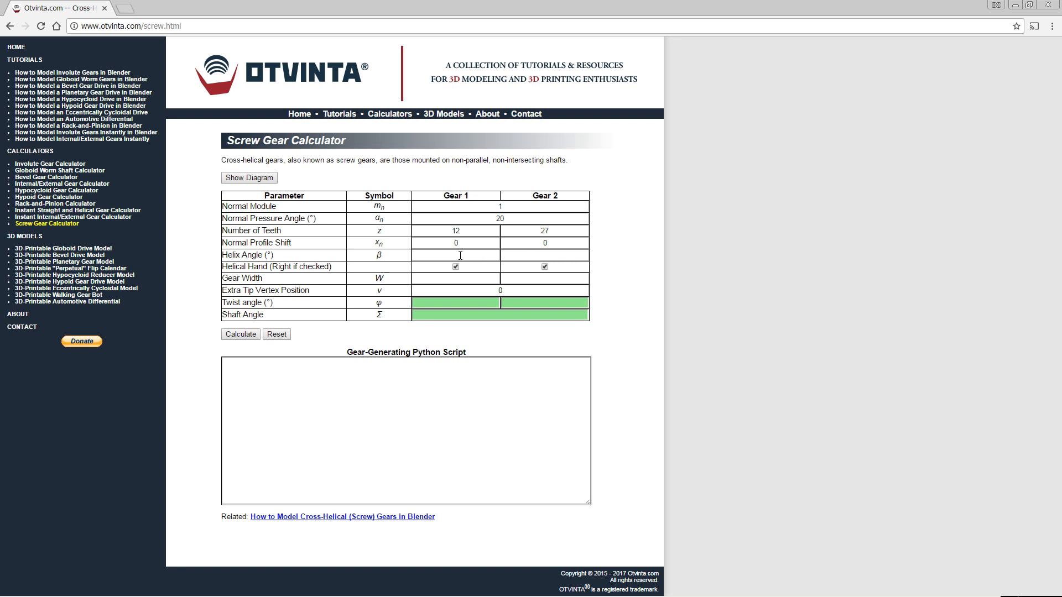
text(50)
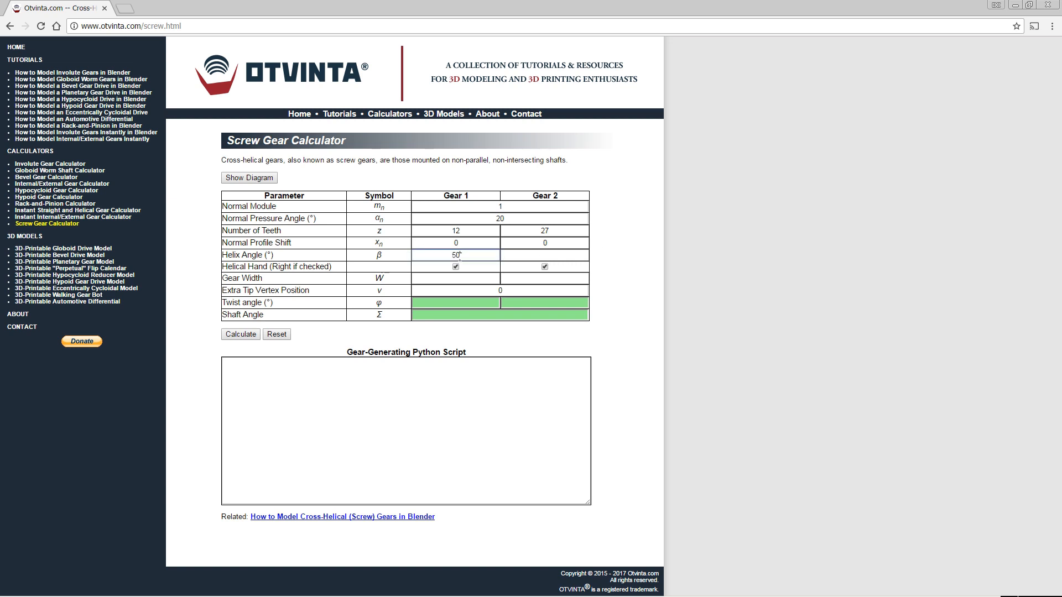
text(40)
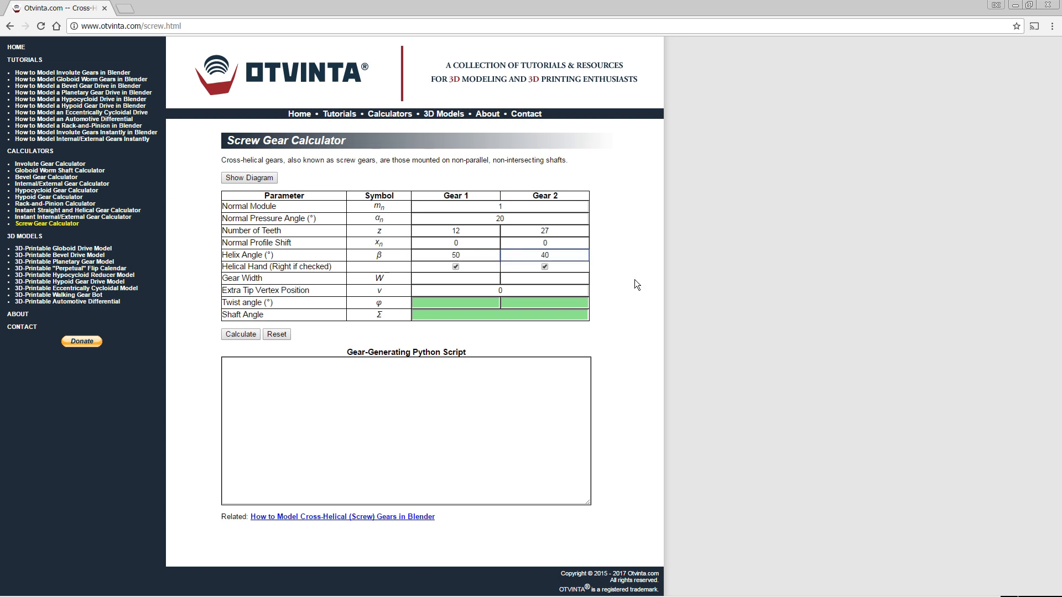
click(543, 254)
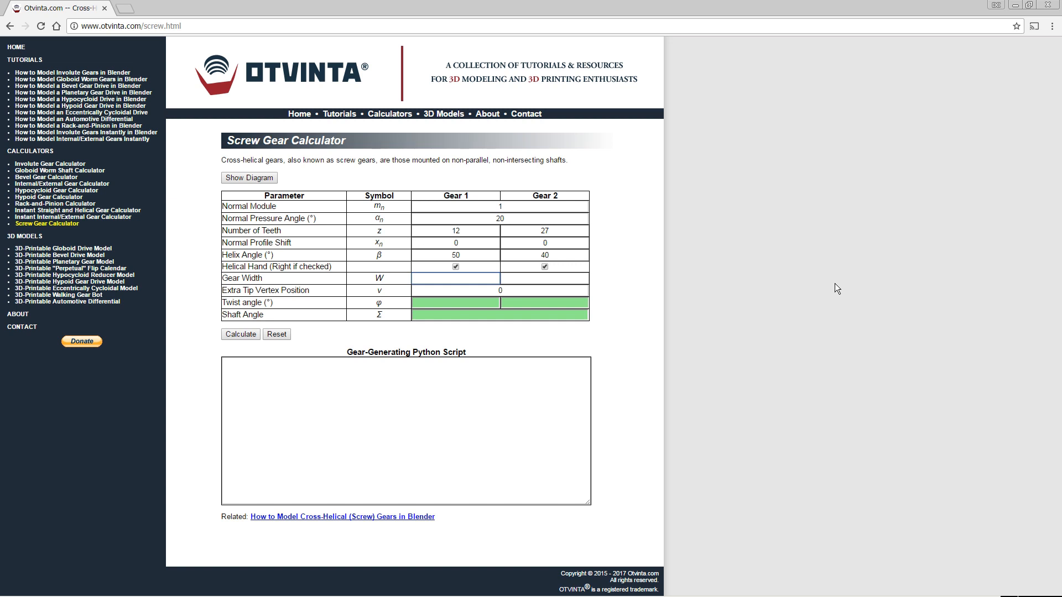
text(18)
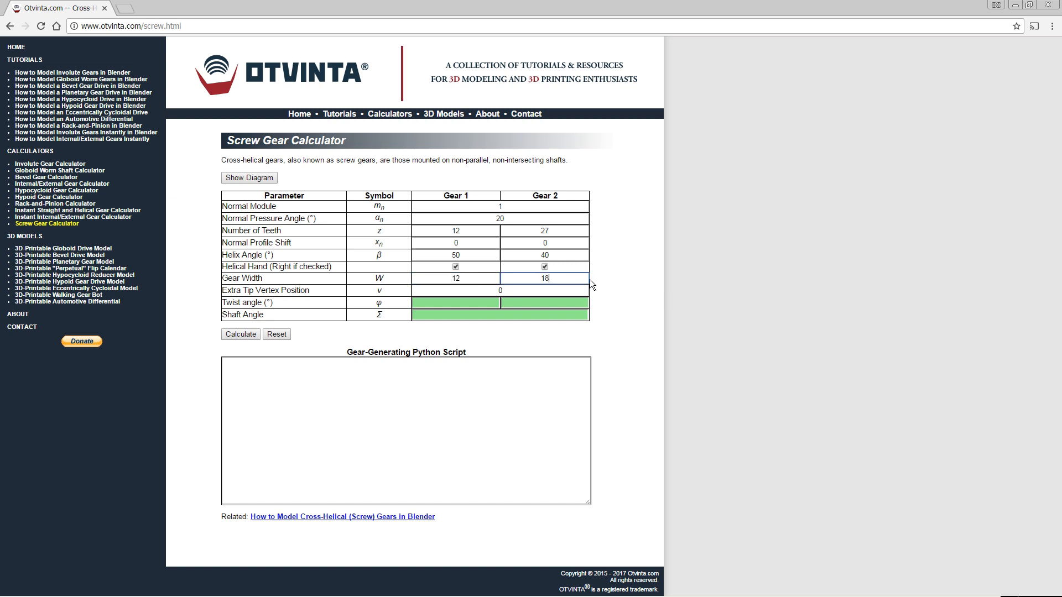
click(239, 334)
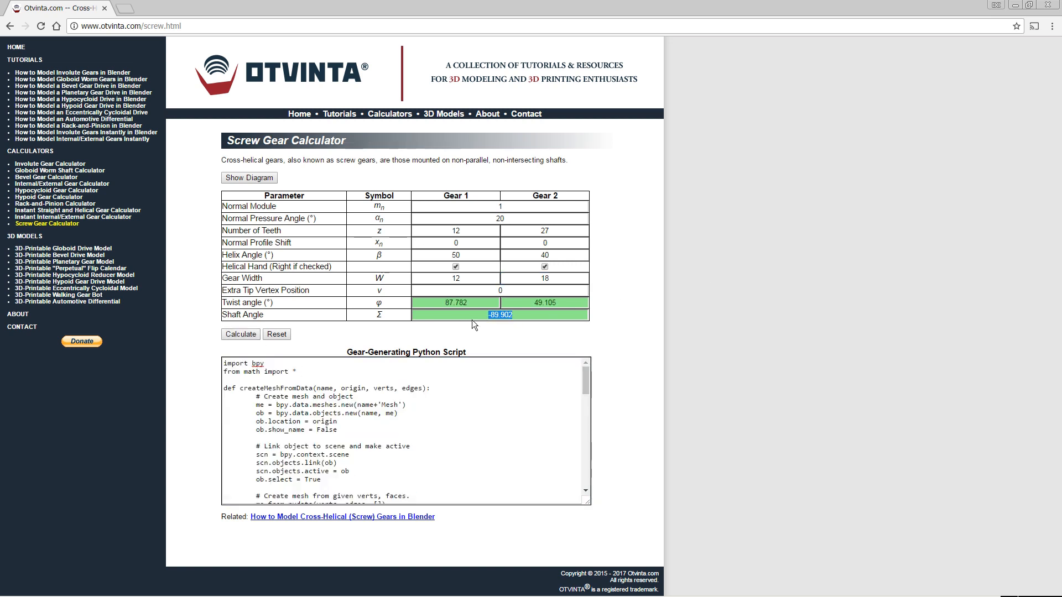
mouse_move(474, 272)
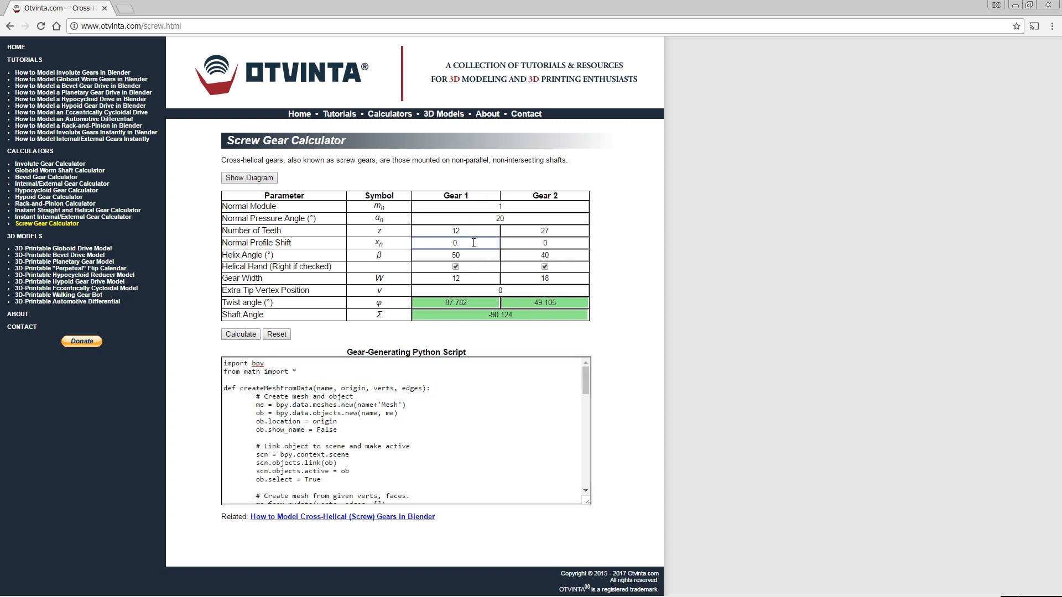
Enter a new Gear 1 normal profile shift (0.05) to tune the shaft angle toward -90
text(0.05)
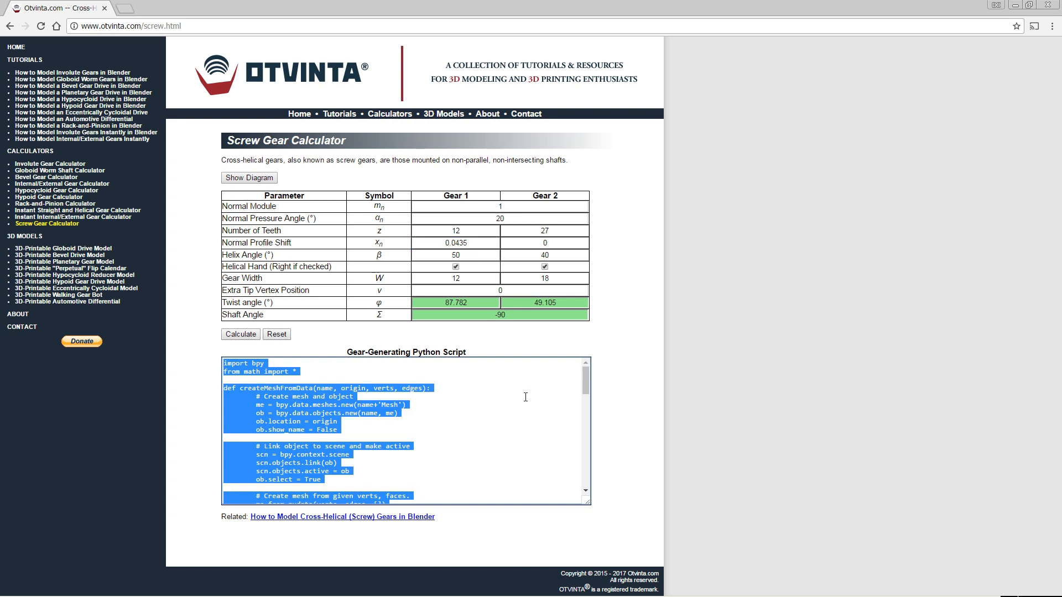
mouse_move(489, 426)
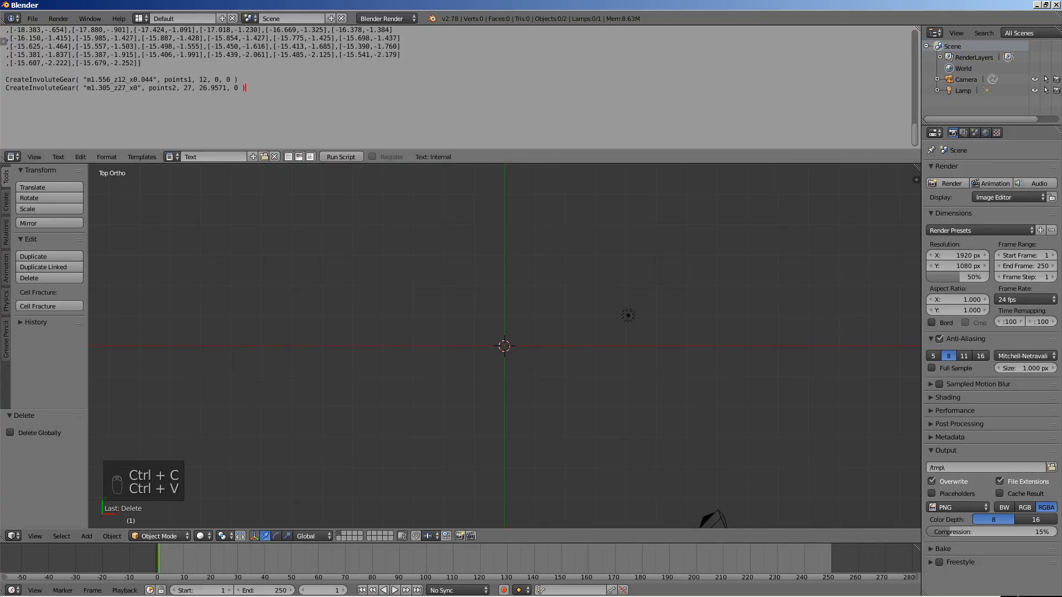
Run the pasted gear script to generate the 12-tooth and 27-tooth profiles
click(341, 157)
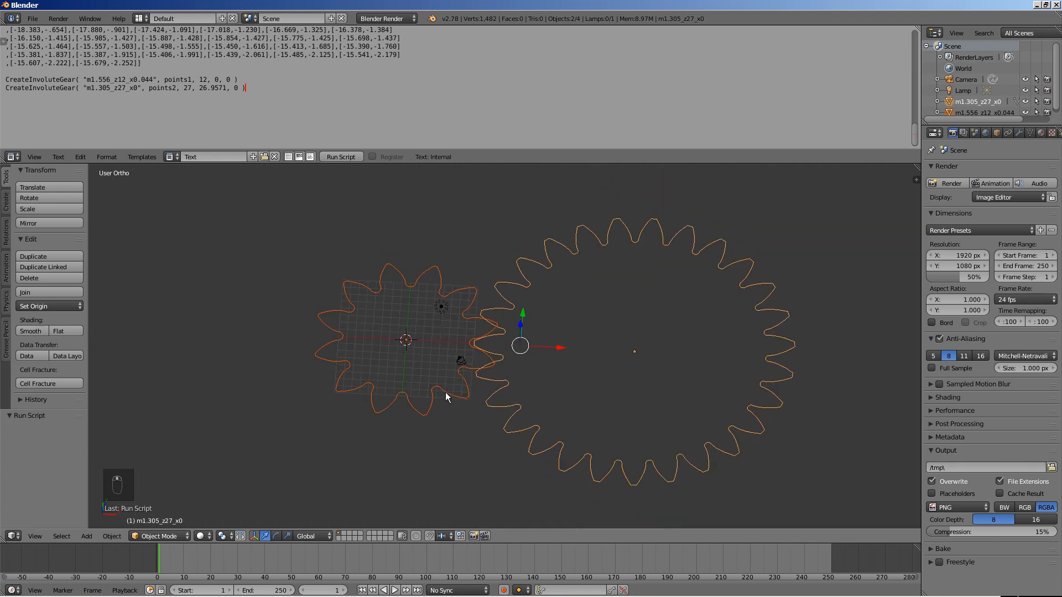
Extrude the 12-tooth outline down by 6 and add 6 loop cuts along its wall
key(Tab)
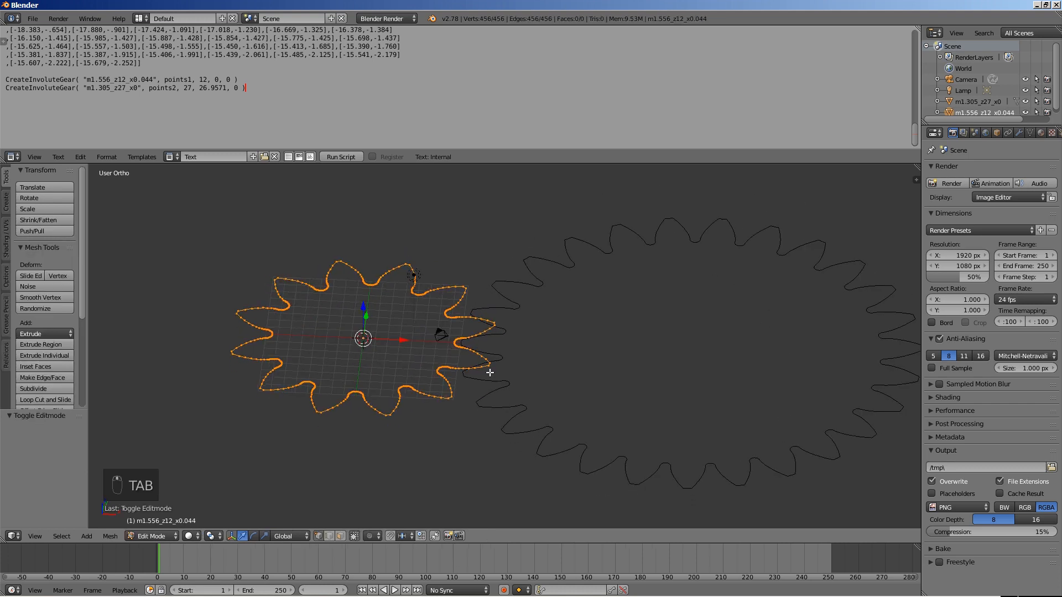
key(e)
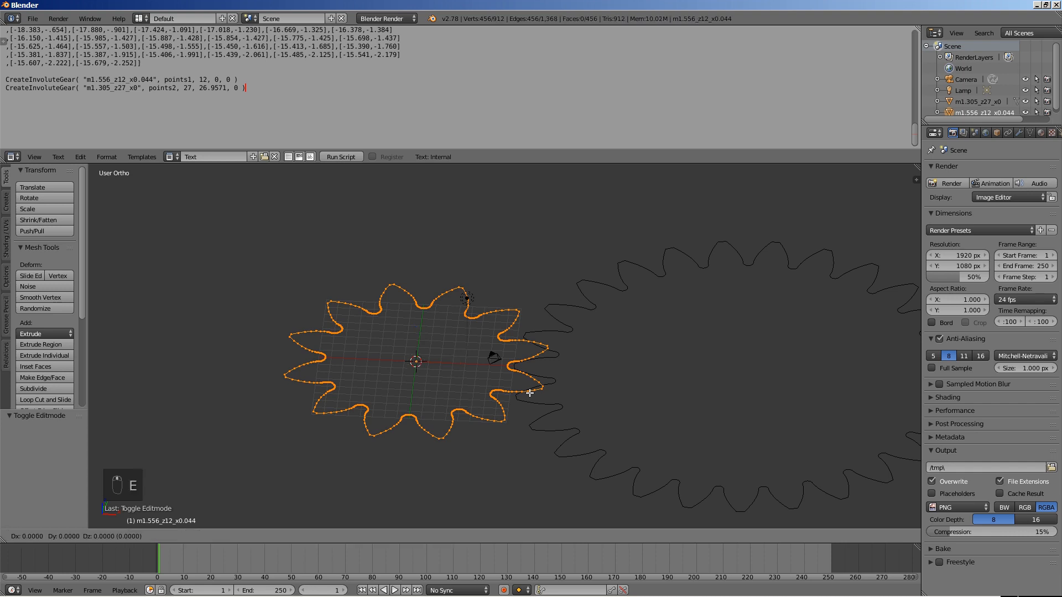
key(a)
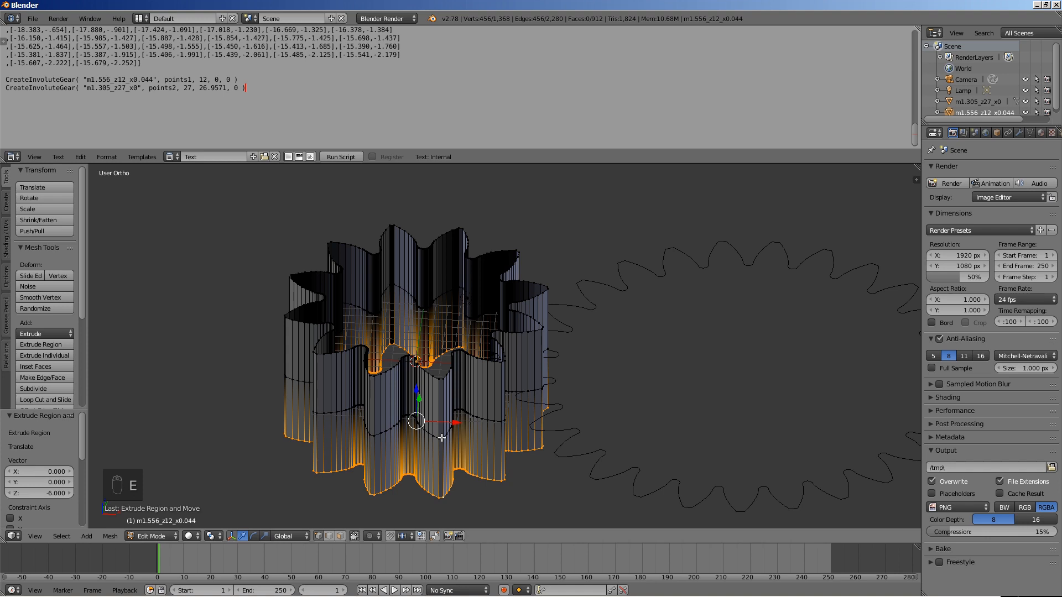
key(a)
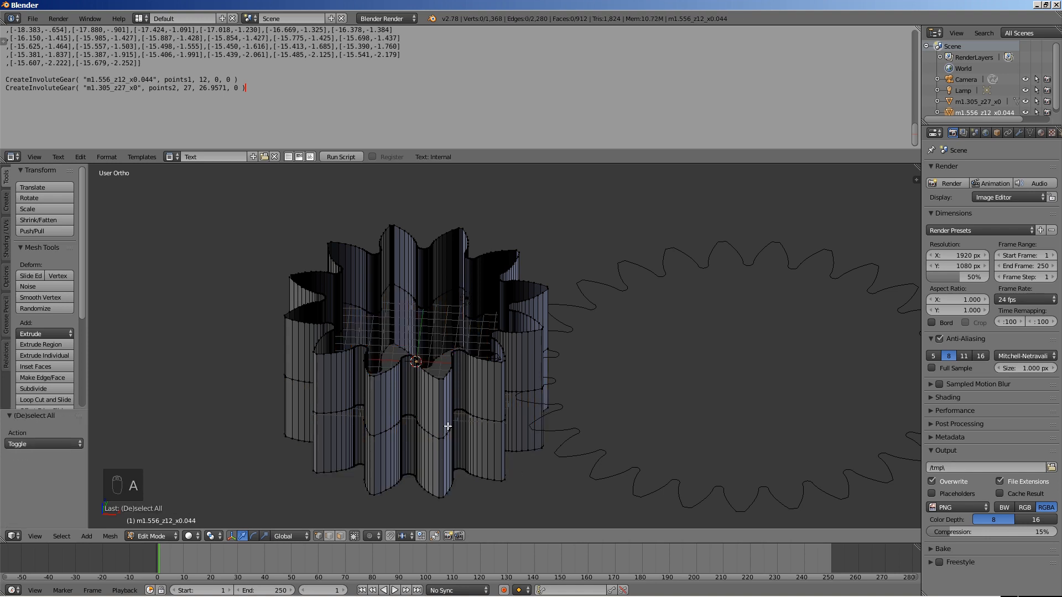
key(ctrl+r)
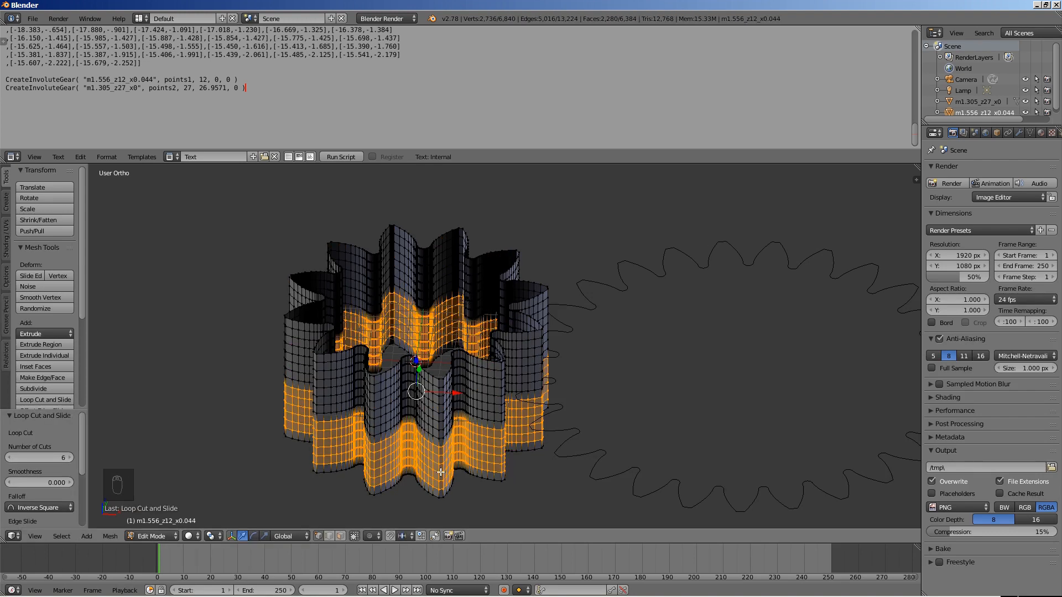
key(Tab)
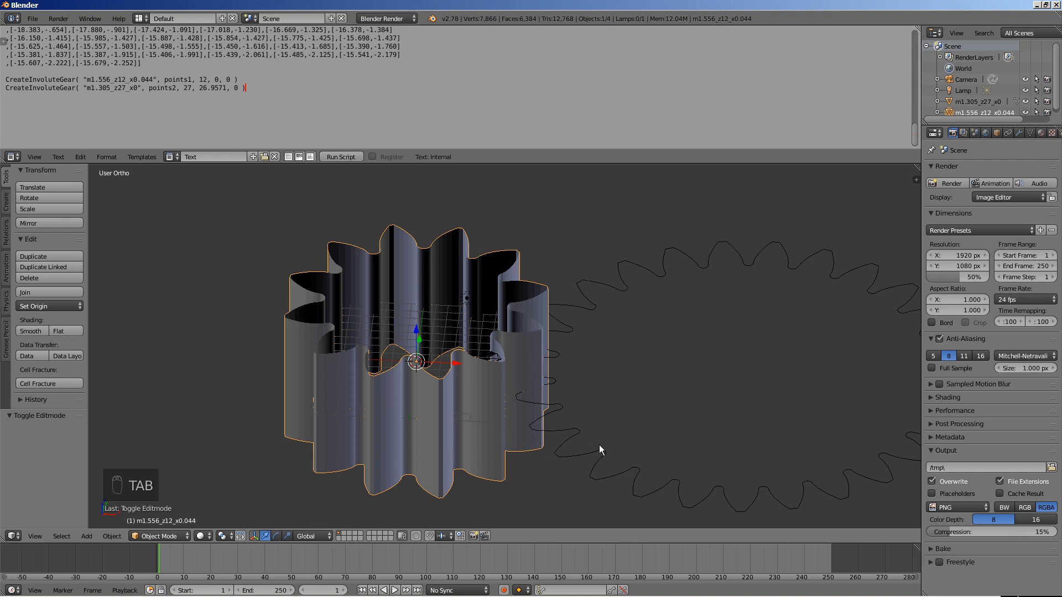
Extrude the 27-tooth outline downward and add 9 loop cuts along its walls
key(Tab)
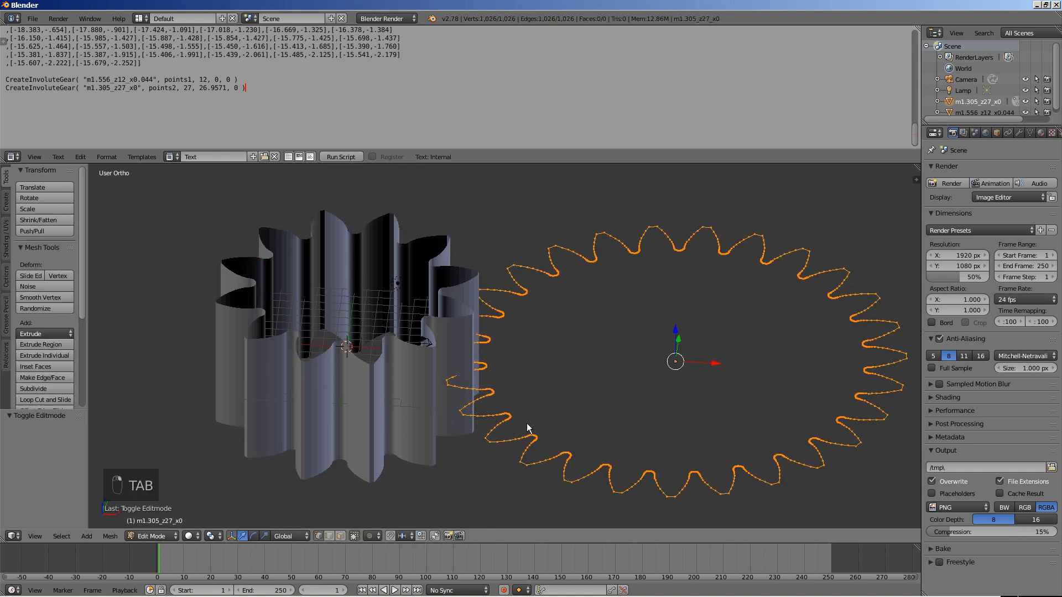
mouse_move(609, 423)
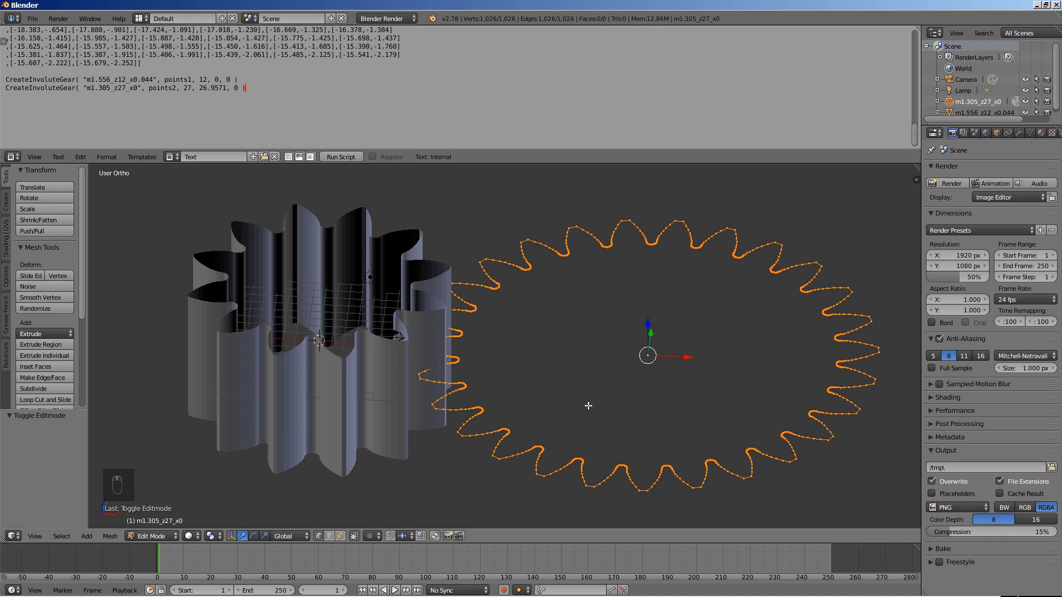
key(e)
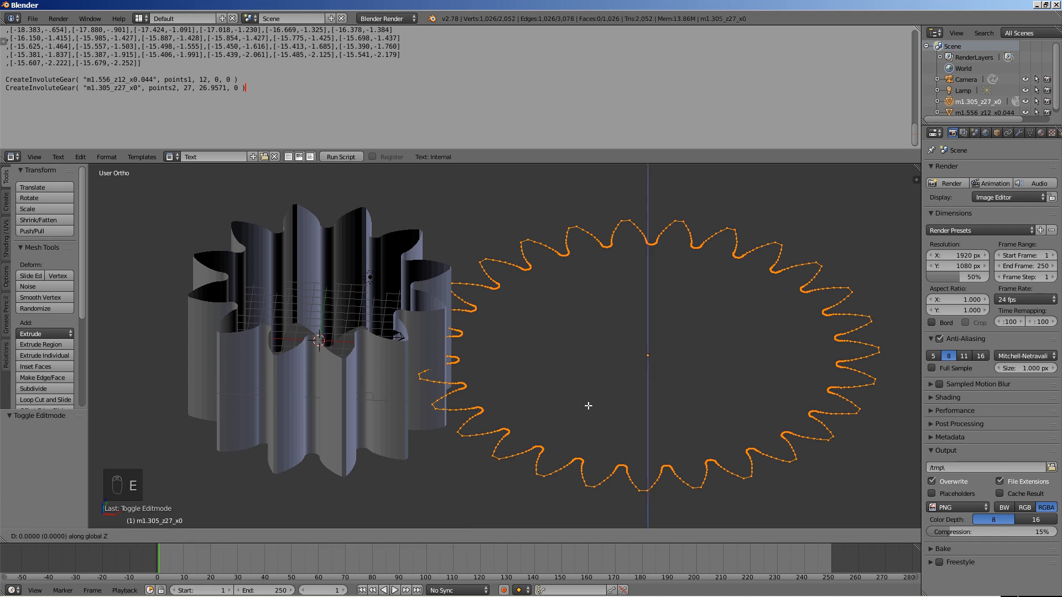
key(a)
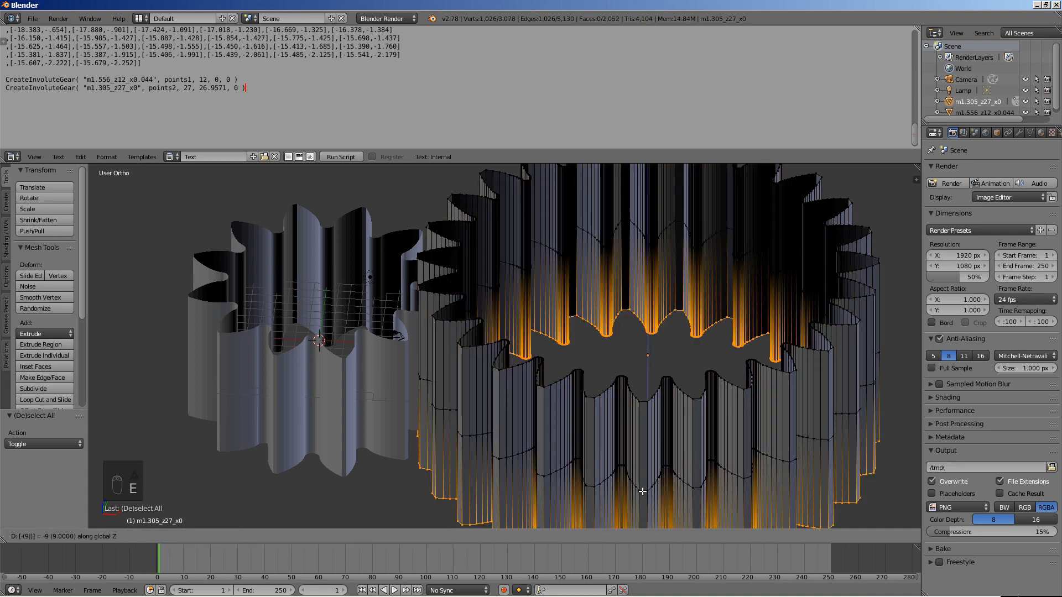
key(ctrl+r)
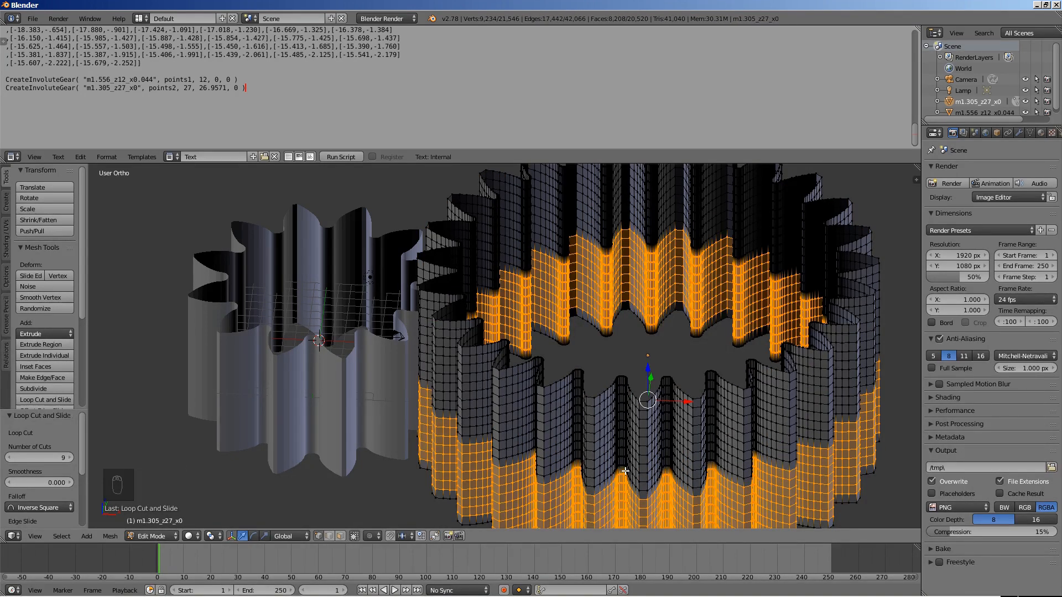
key(Tab)
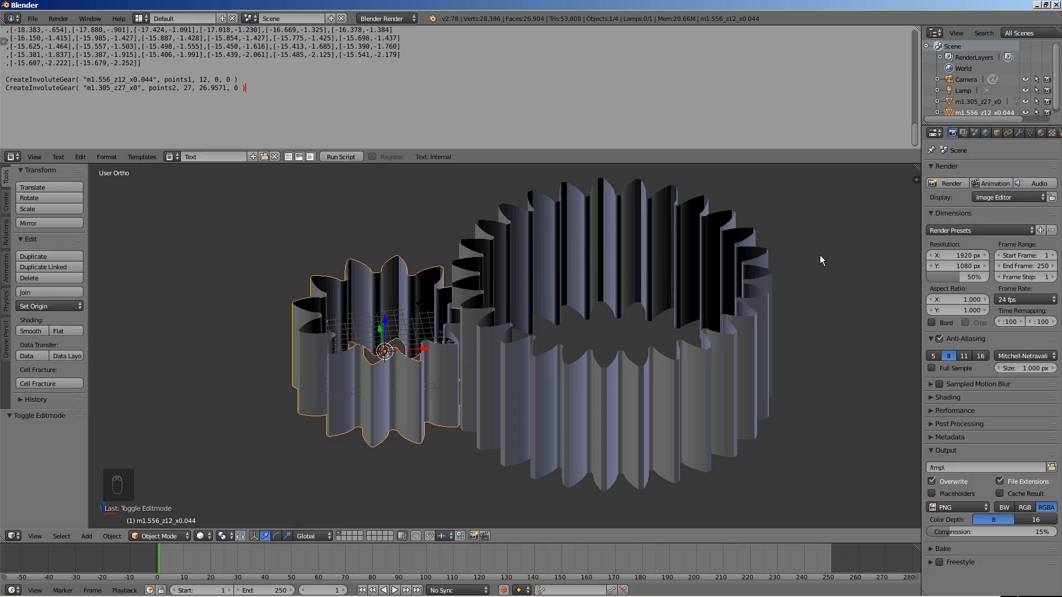
Add a Simple Deform Twist modifier to the 12-tooth gear and apply it
click(970, 170)
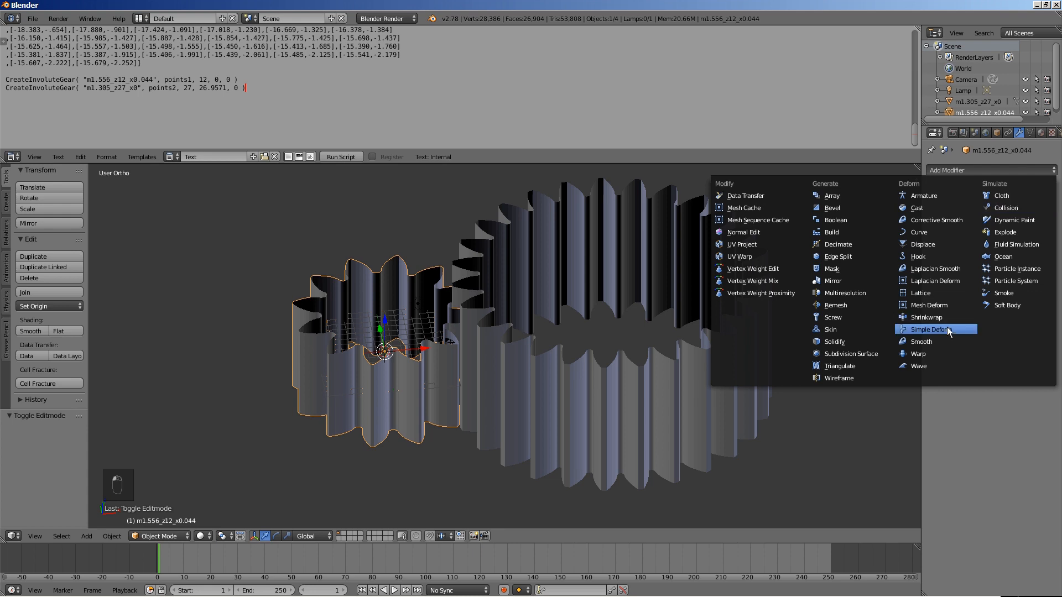
click(929, 329)
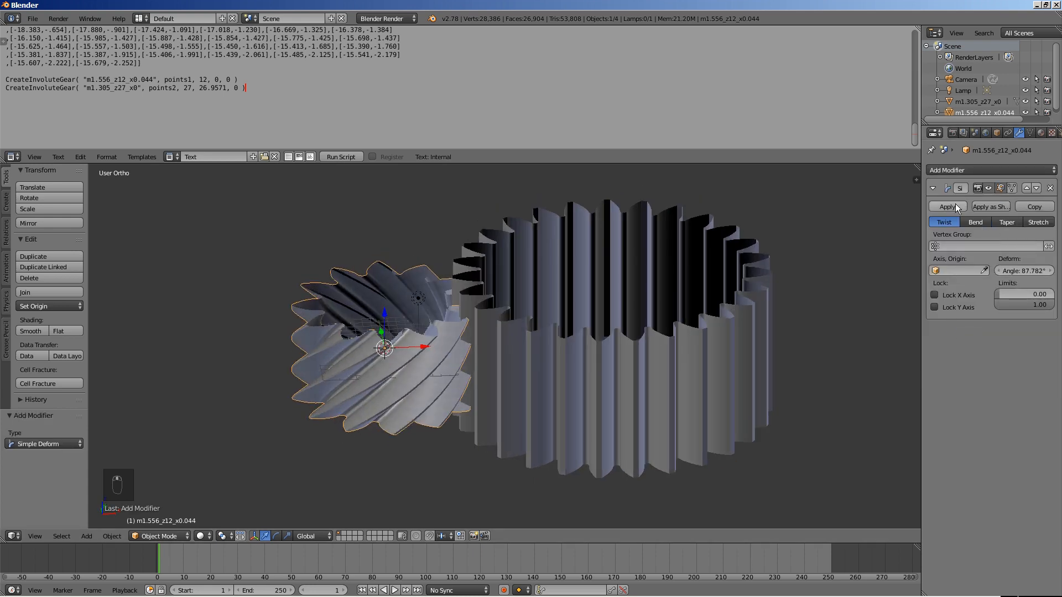
click(945, 206)
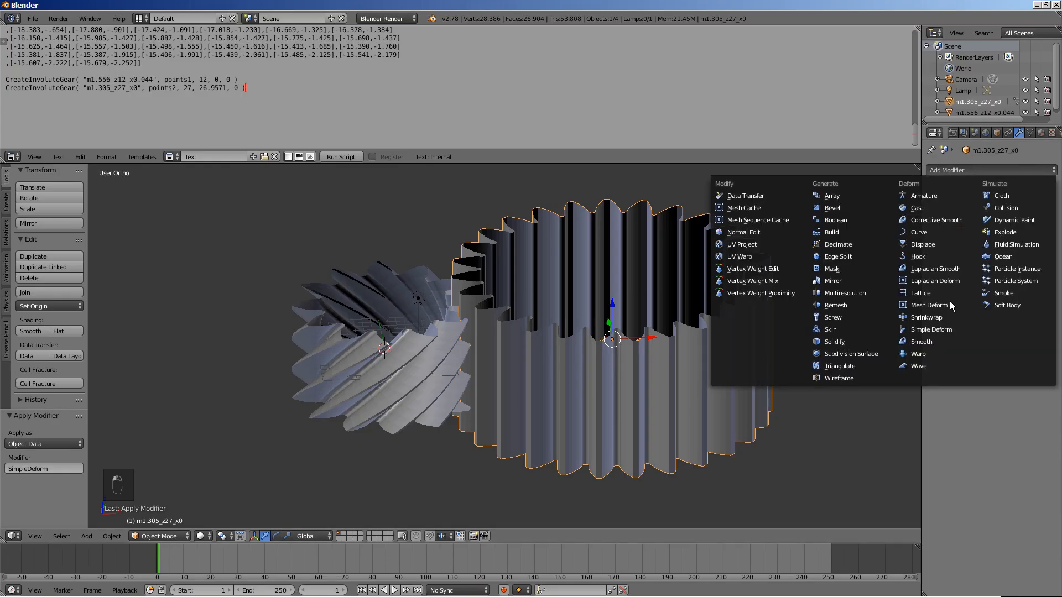
Add a Simple Deform Twist modifier to the 27-tooth gear and apply it
click(930, 316)
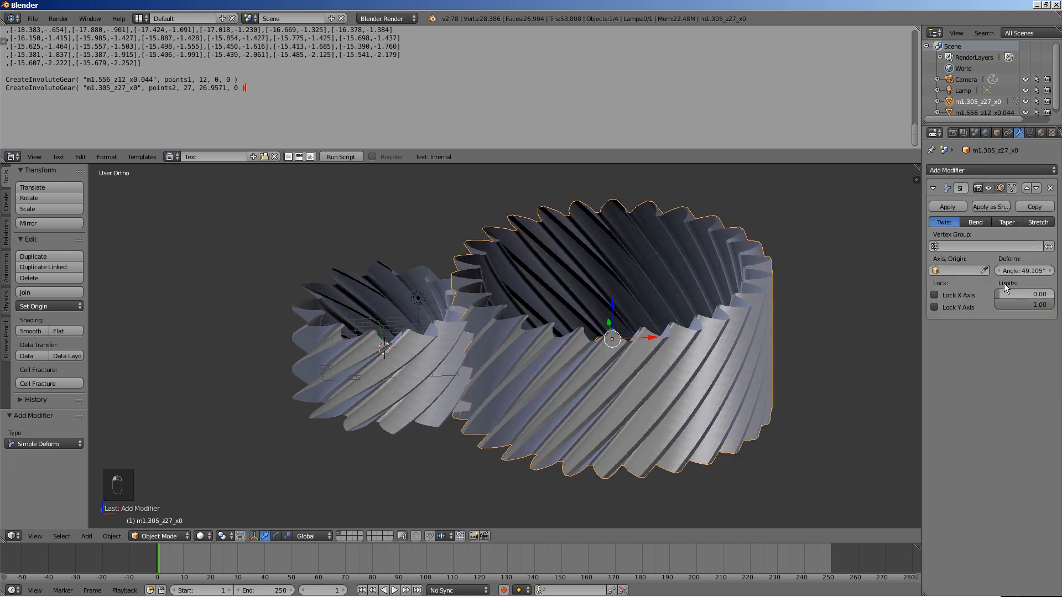
click(947, 206)
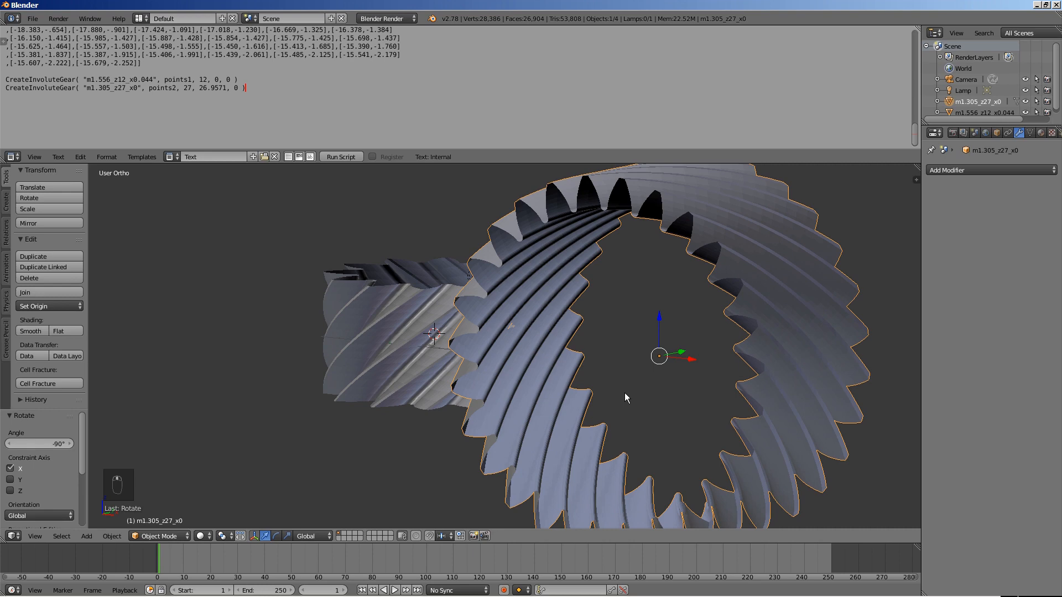
Begin editing the 12-tooth gear's mesh to select its top edge loop
key(g)
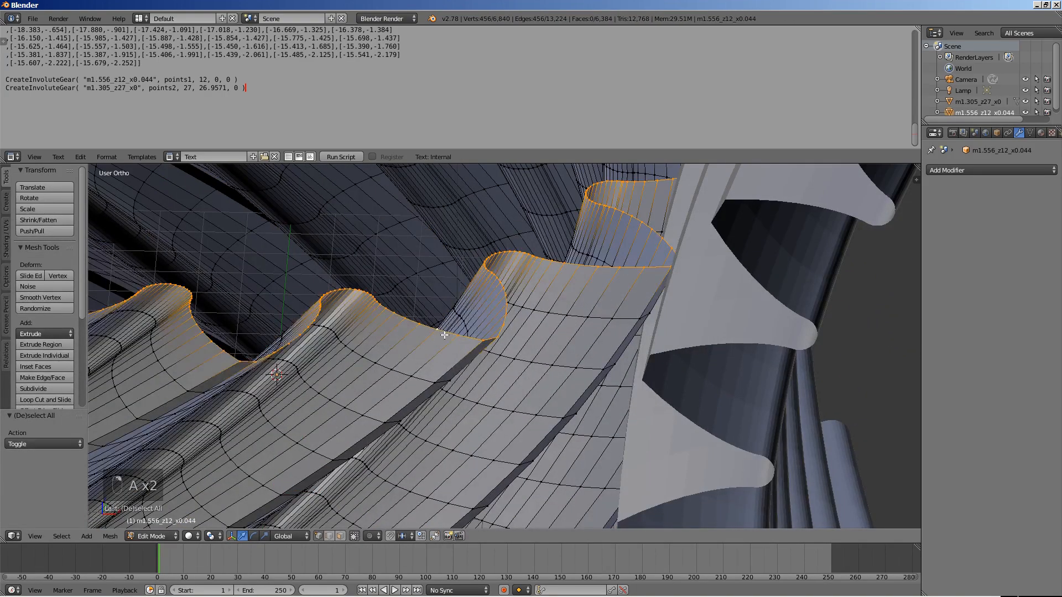
Extrude the 12-tooth gear's rims inward into round rings and bridge them into a shaft hole
key(shift+s)
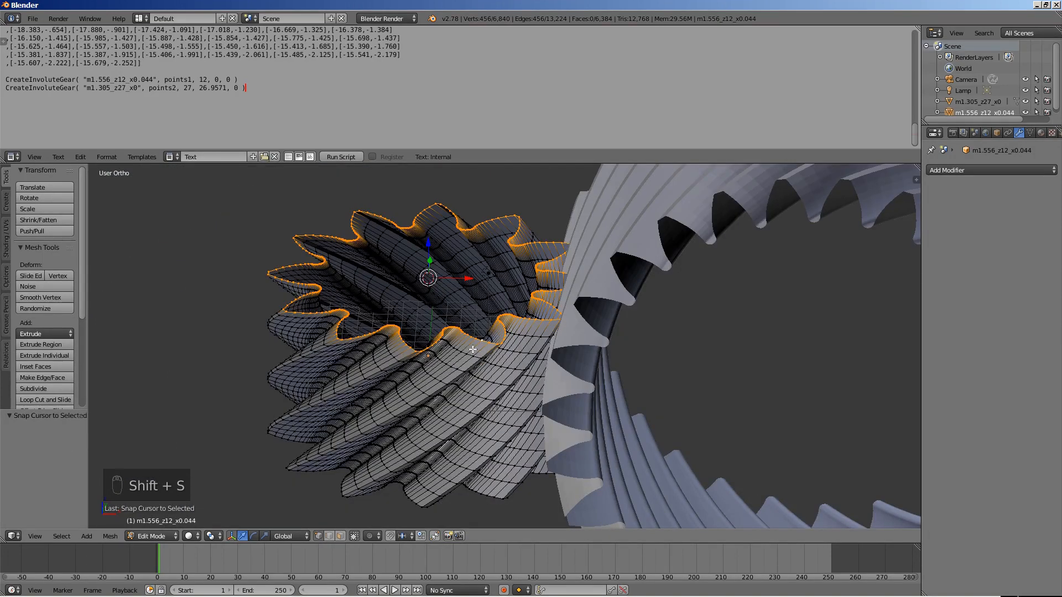
key(e)
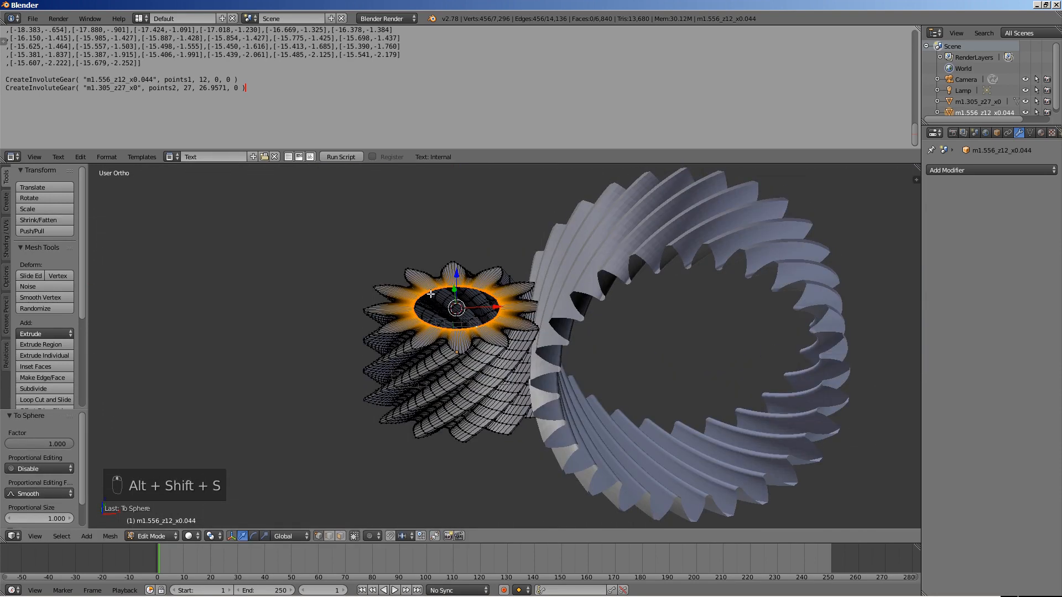
key(e)
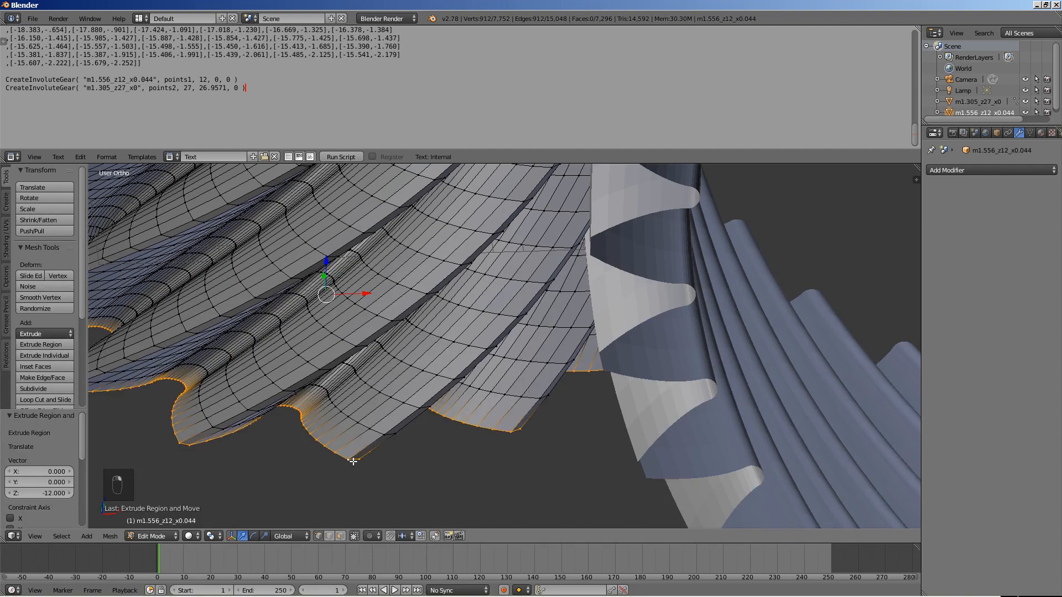
key(w)
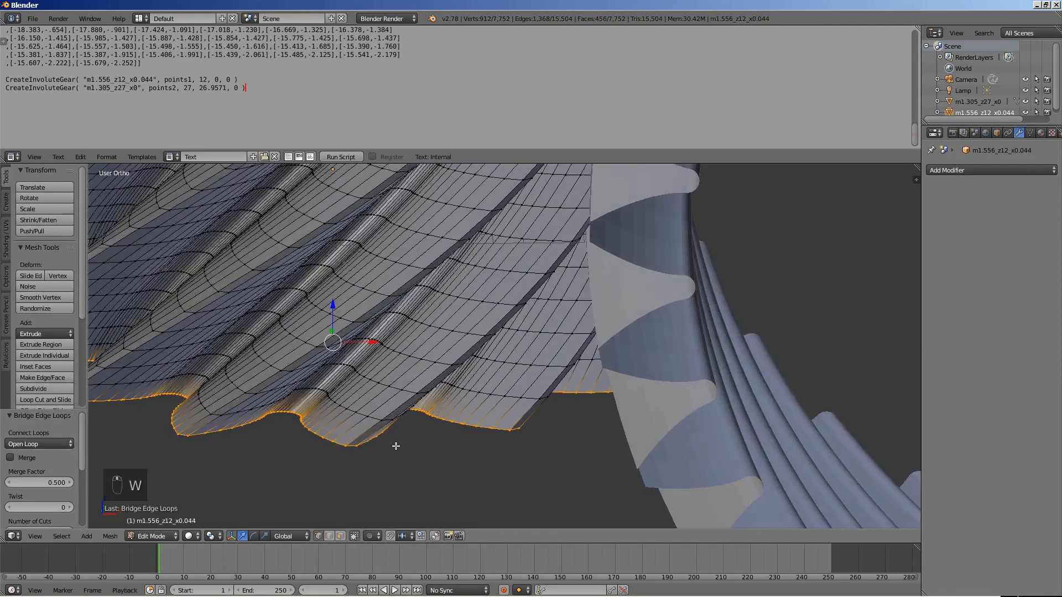
key(Tab)
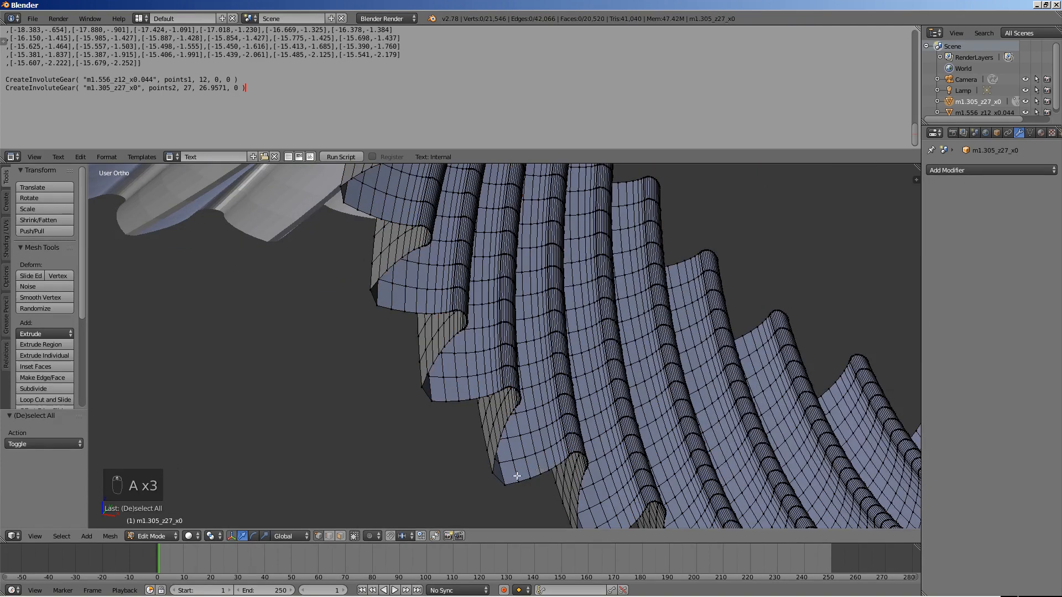
Extrude the 27-tooth gear's rim loops inward, round them, and bridge them into a bore
key(shift+s)
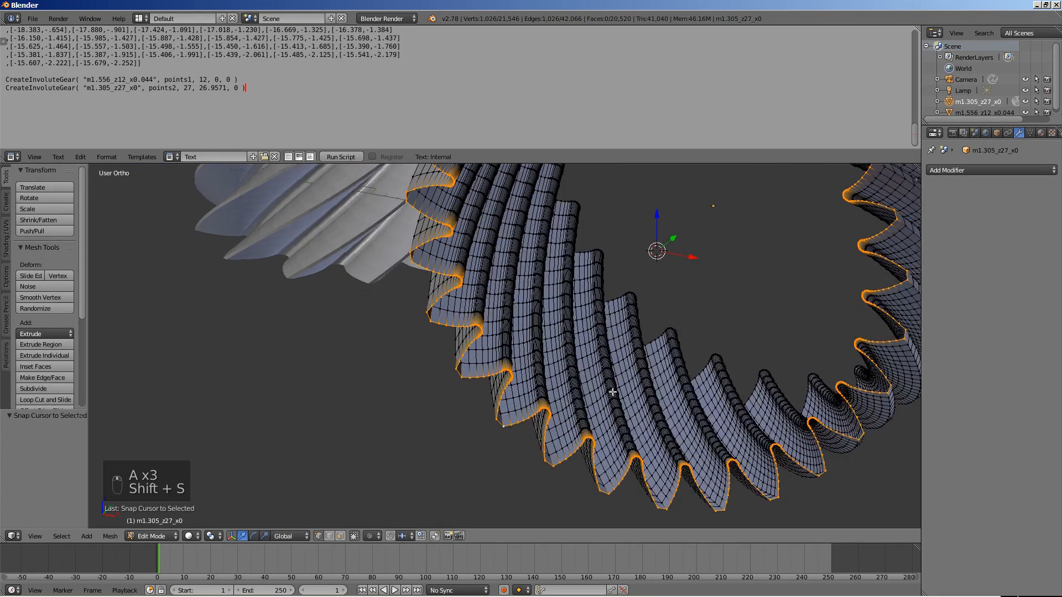
key(e)
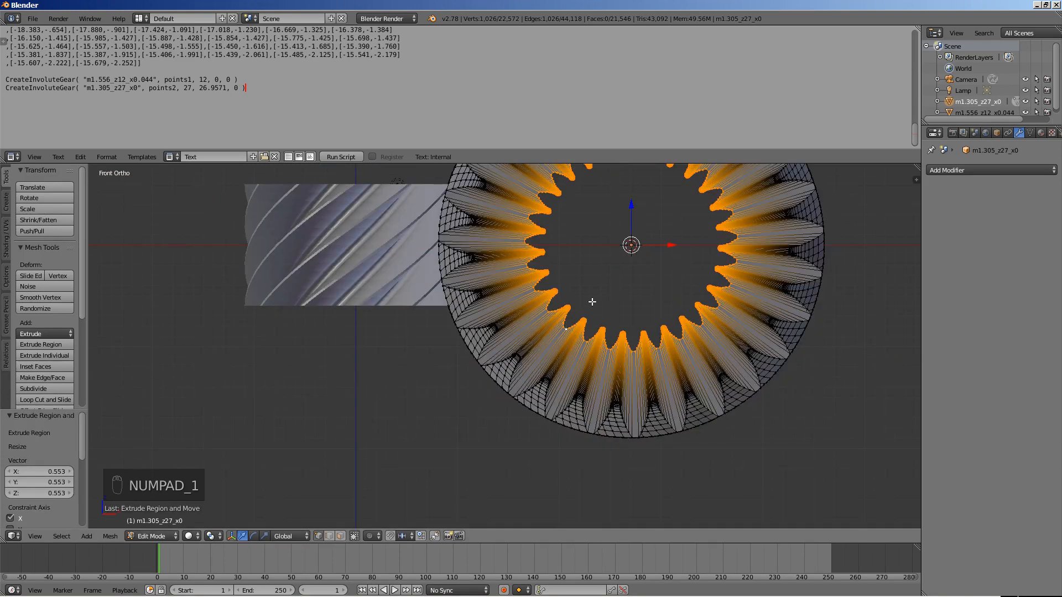
key(alt+shift+s)
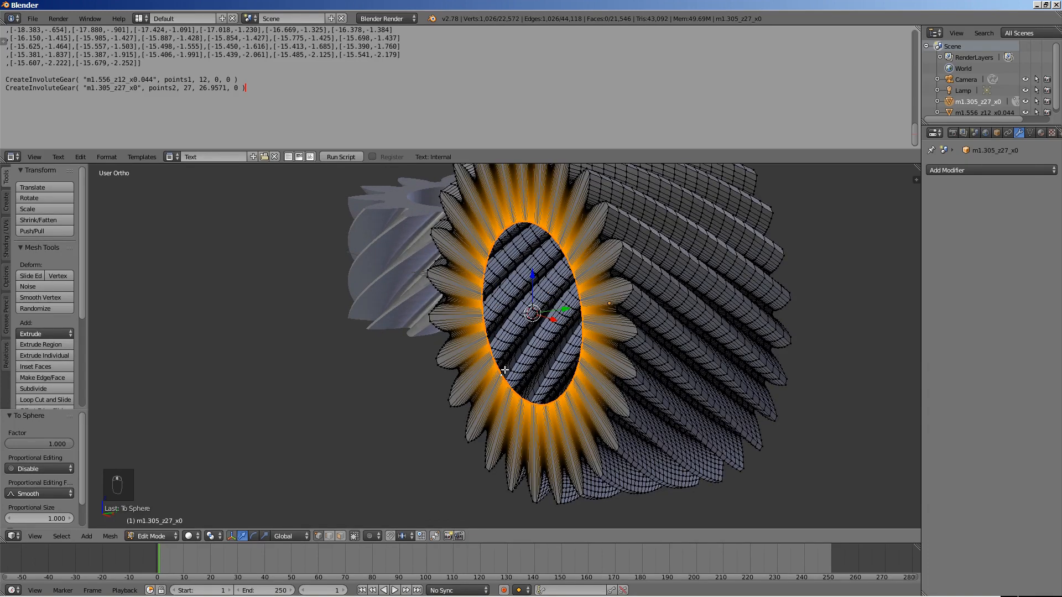
key(e)
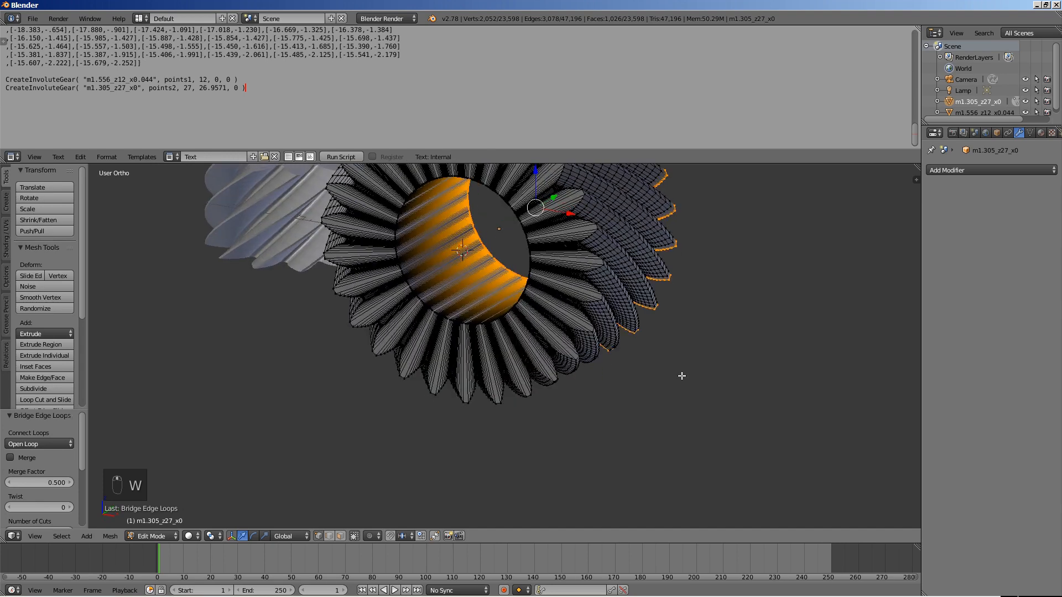
key(Tab)
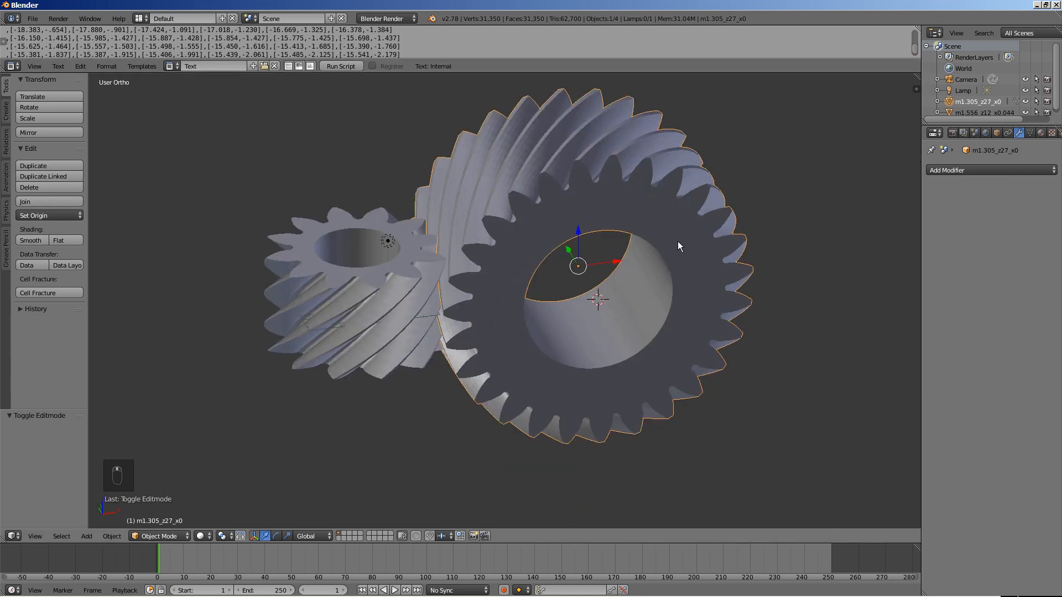
Add a shaft cylinder named Axis1 and an arrows empty at the small gear's center
click(356, 293)
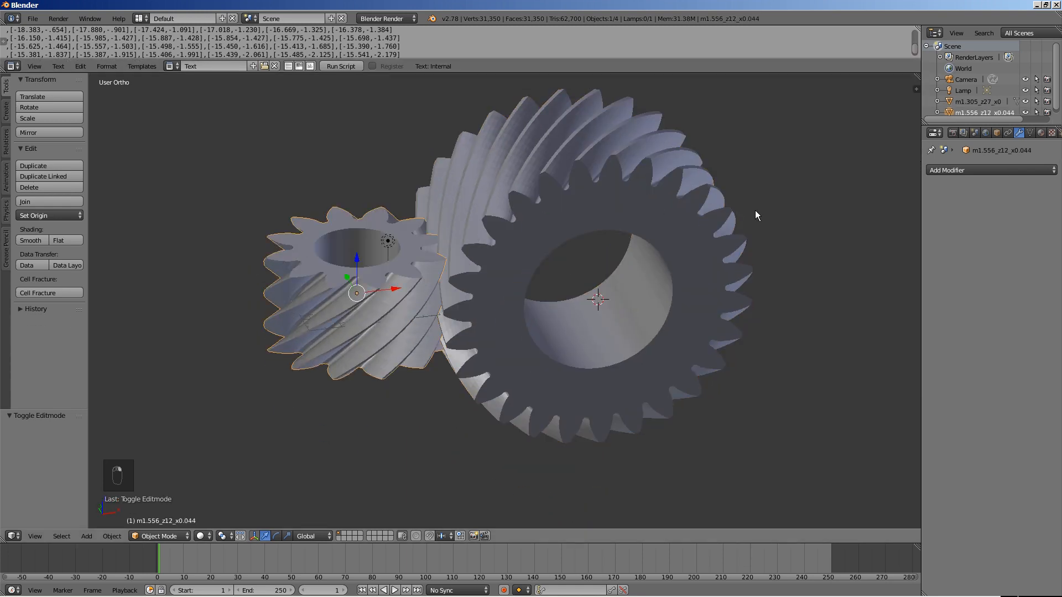
key(shift+s)
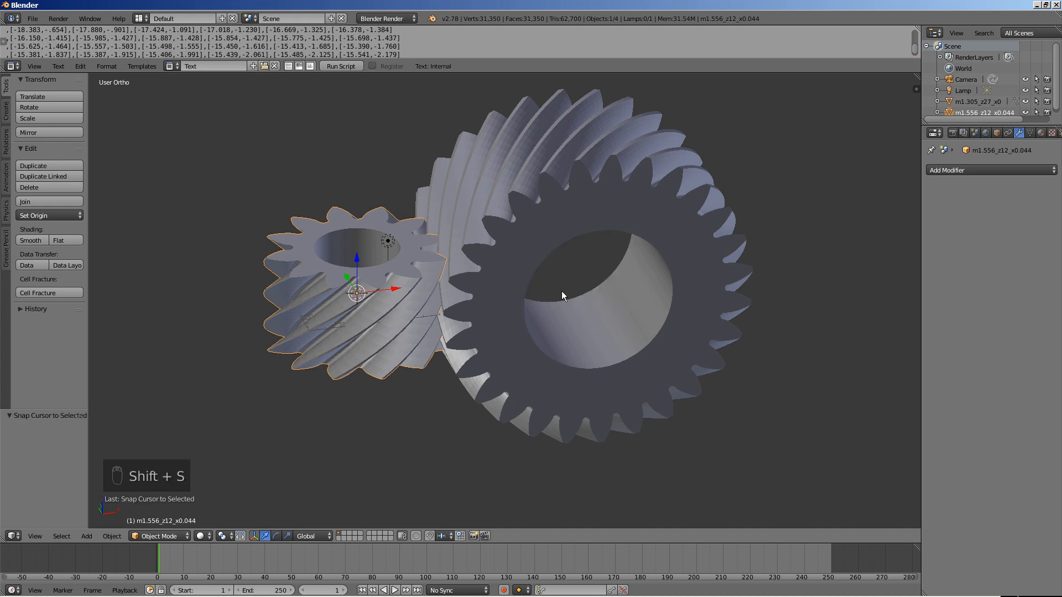
key(shift+a)
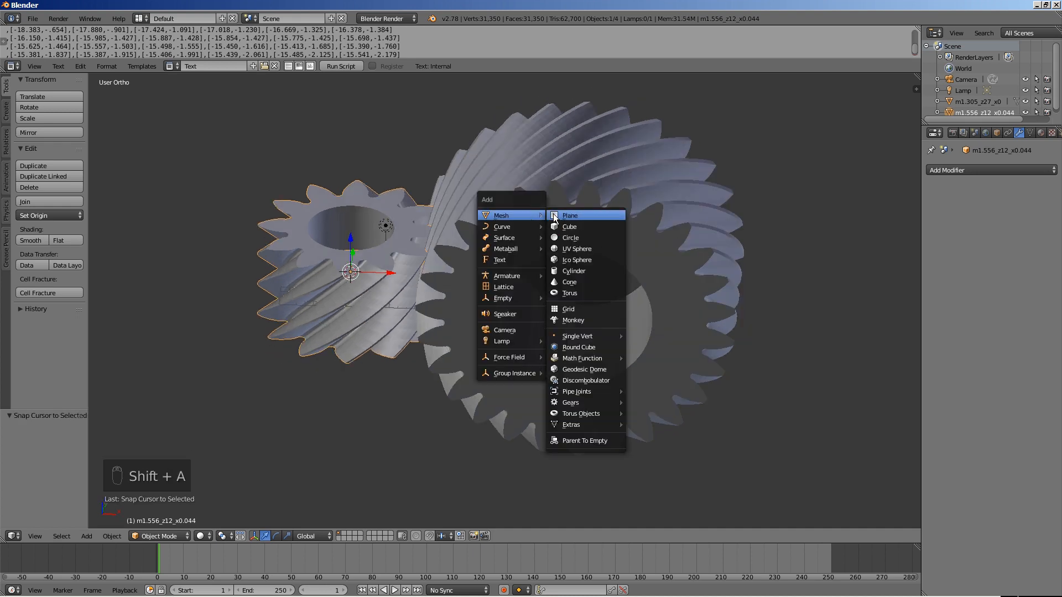
click(573, 270)
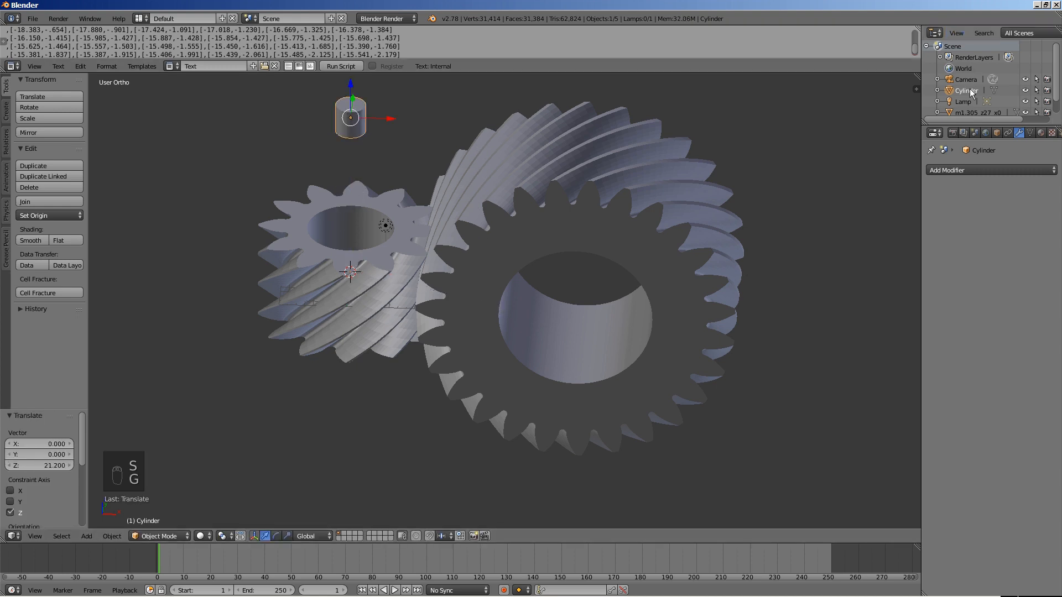
double_click(967, 91)
text(Axis1)
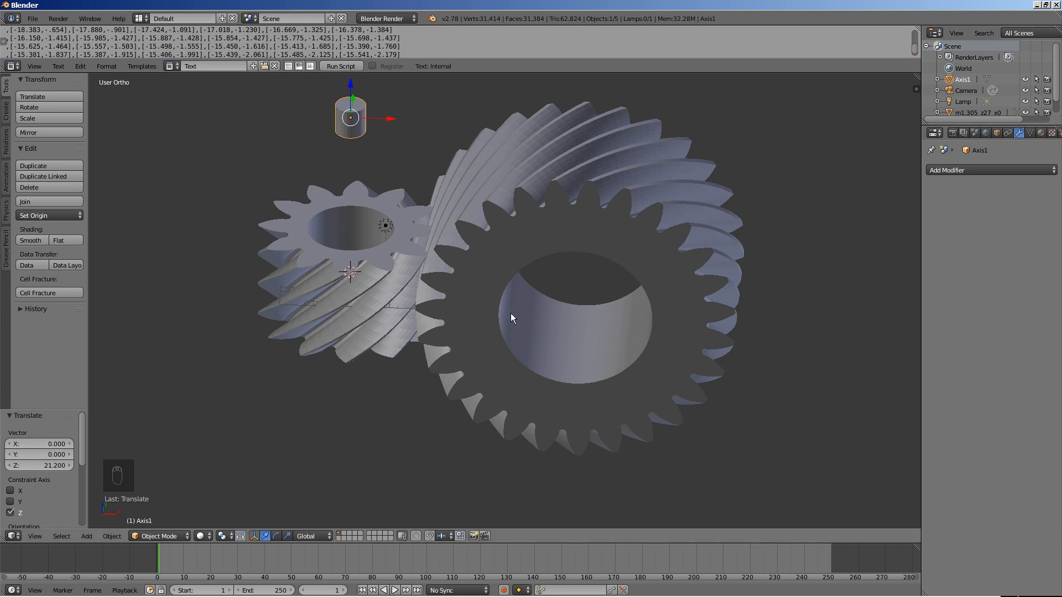
key(shift+a)
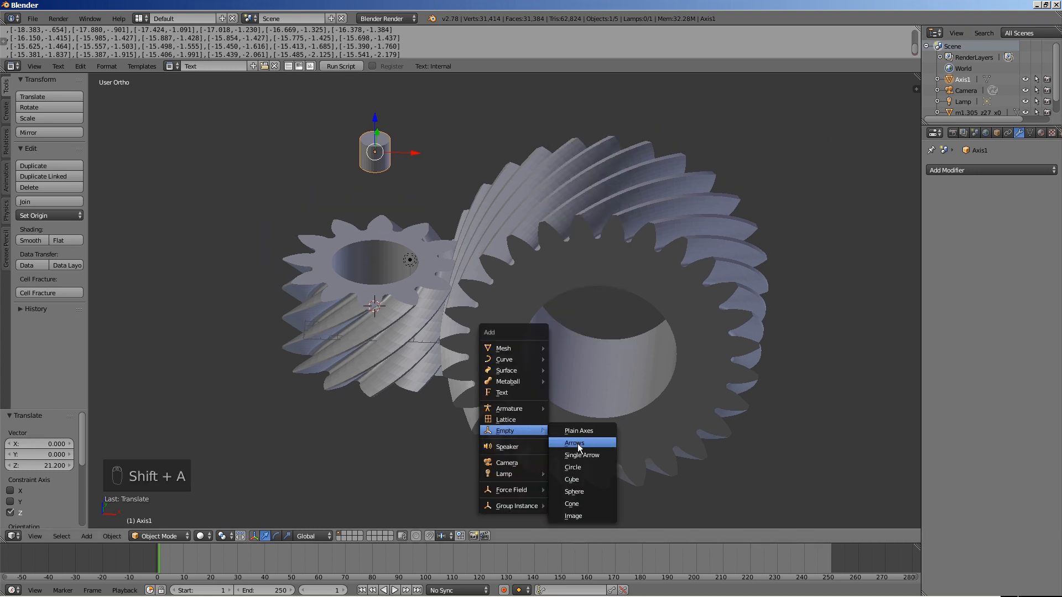
click(575, 443)
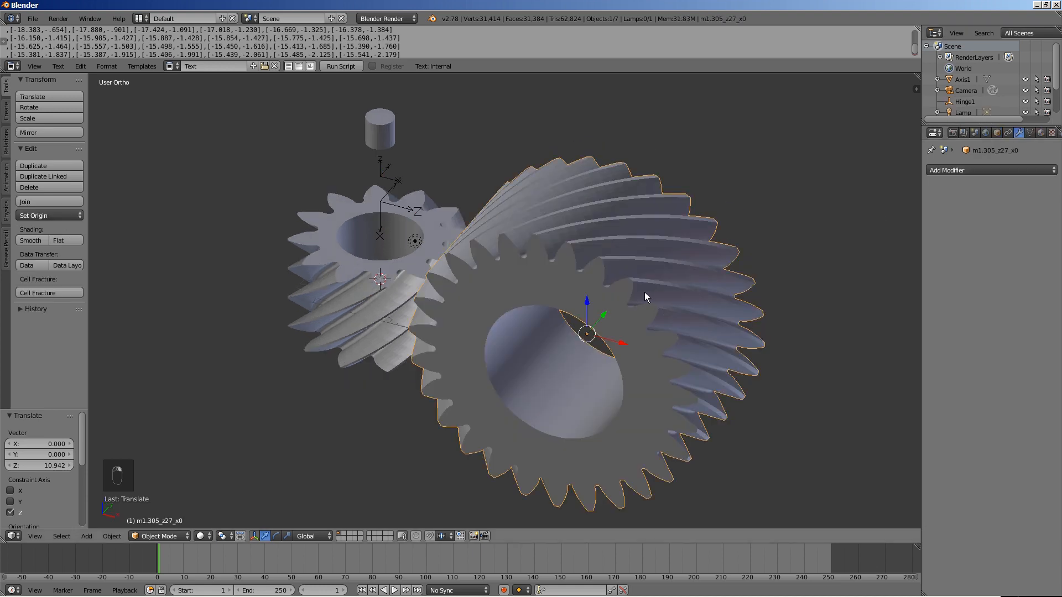
Add a cylinder at the large gear's center and scale it into the Axis2 shaft
key(shift+s)
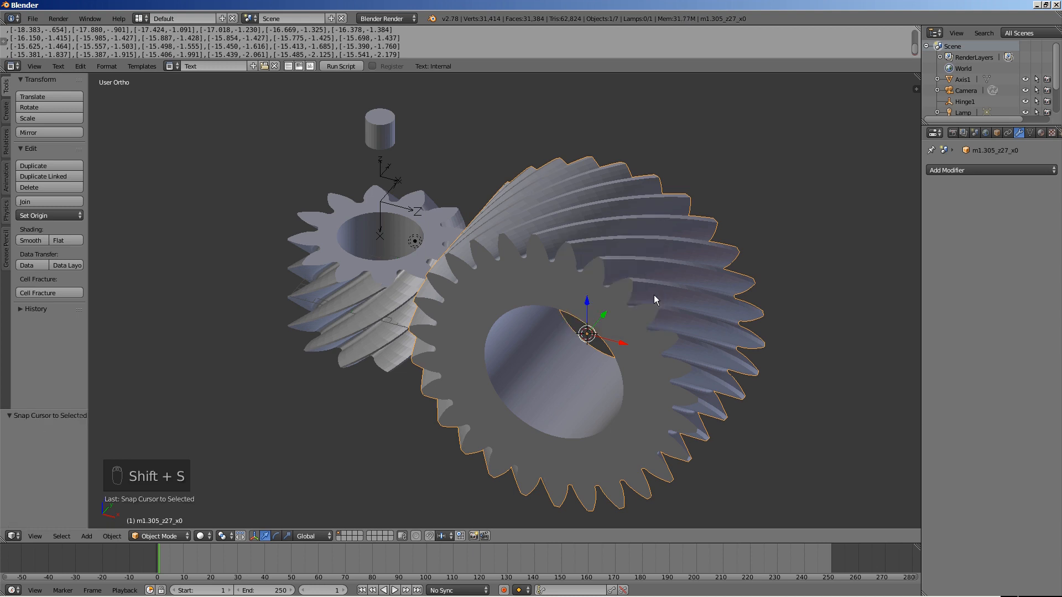
key(shift+a)
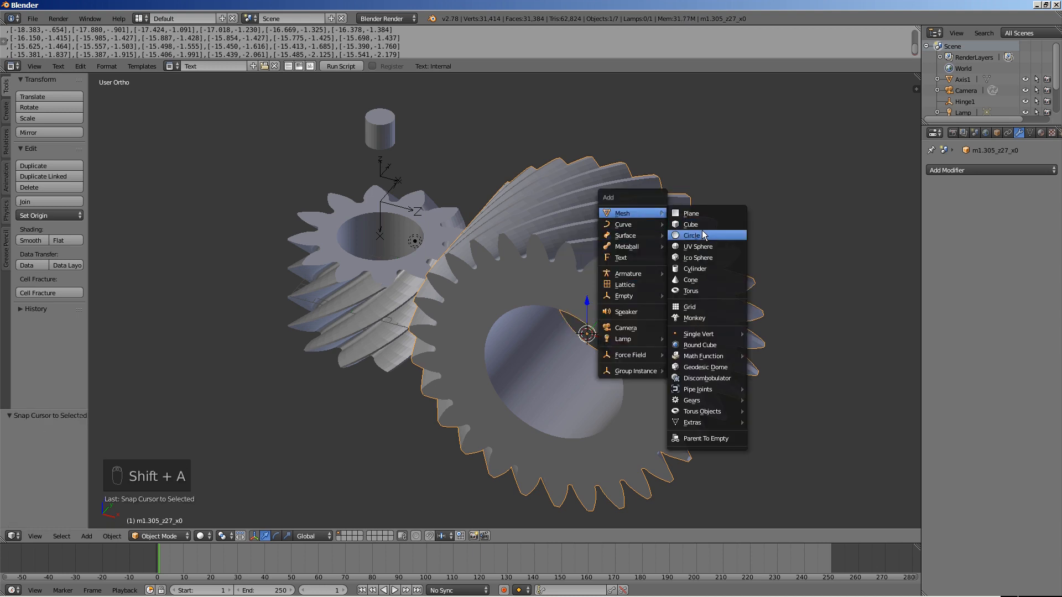
click(694, 269)
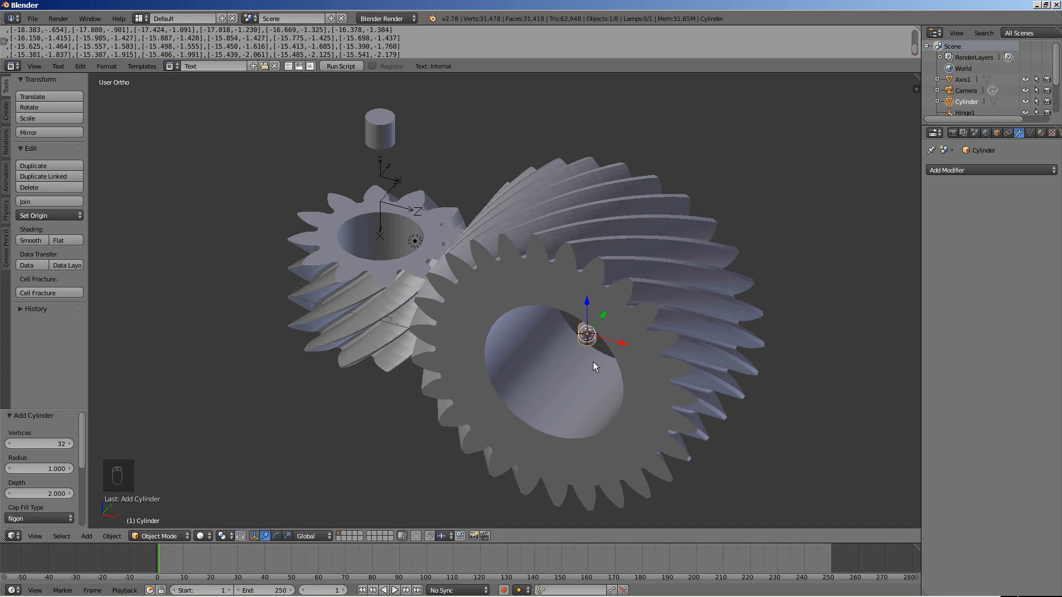
key(s)
text(Axis2)
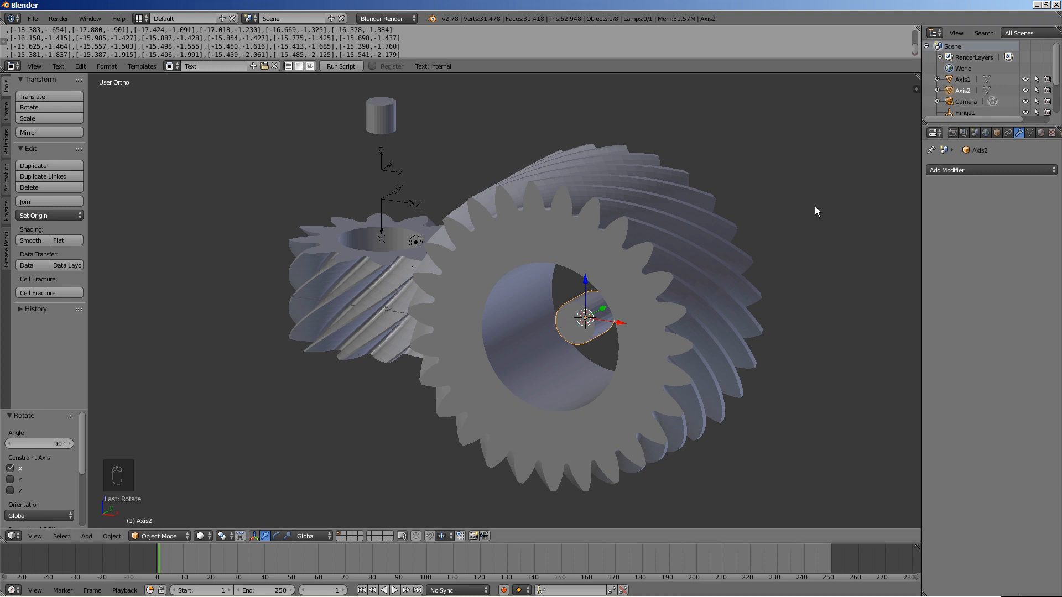
Add an empty at the large gear's center, rotate it 90° on X, and name it Hinge2
key(shift+a)
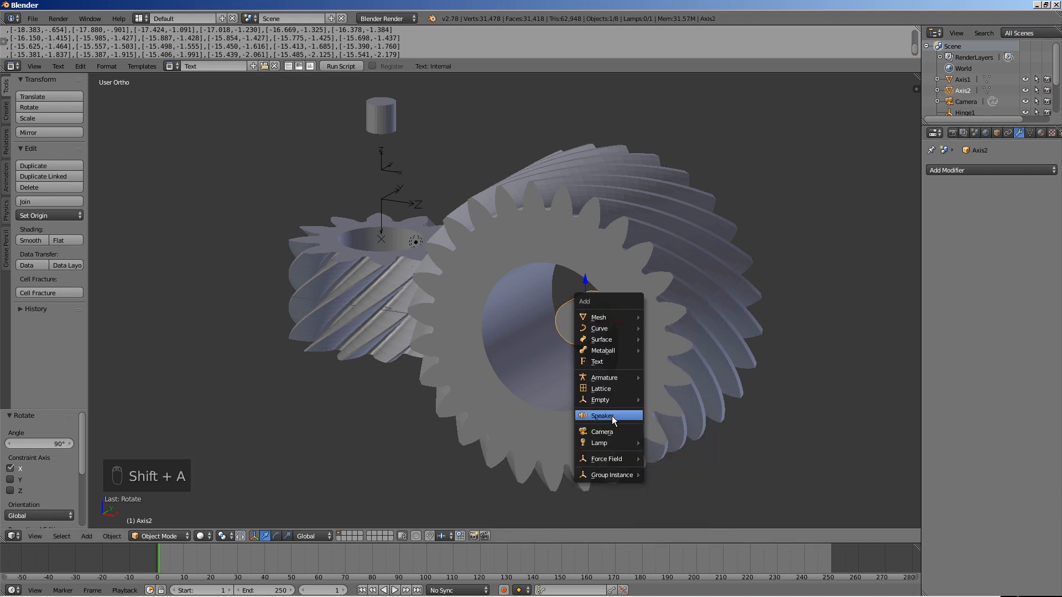
click(599, 400)
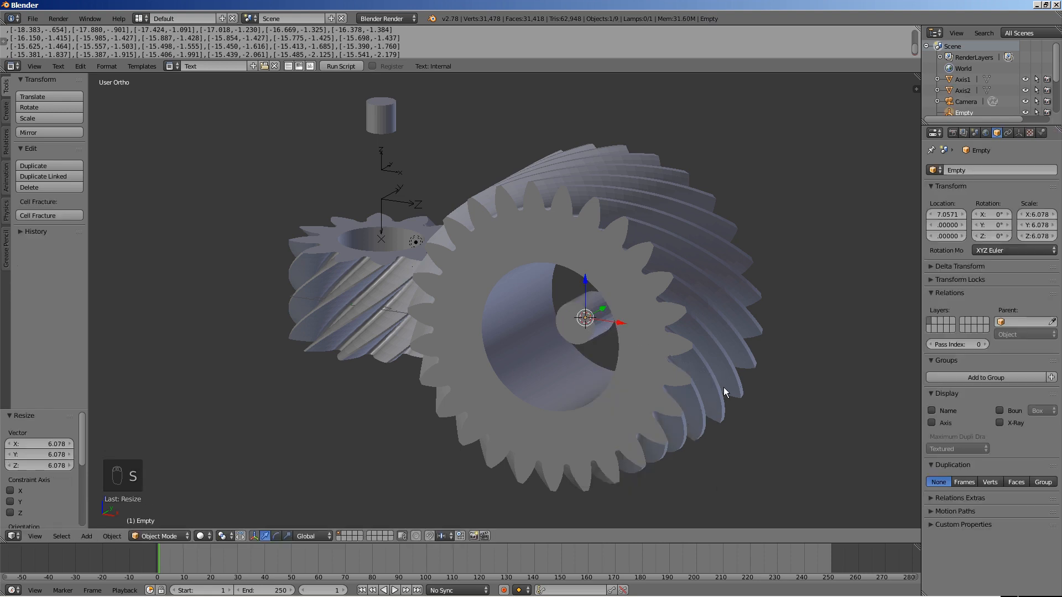
key(r)
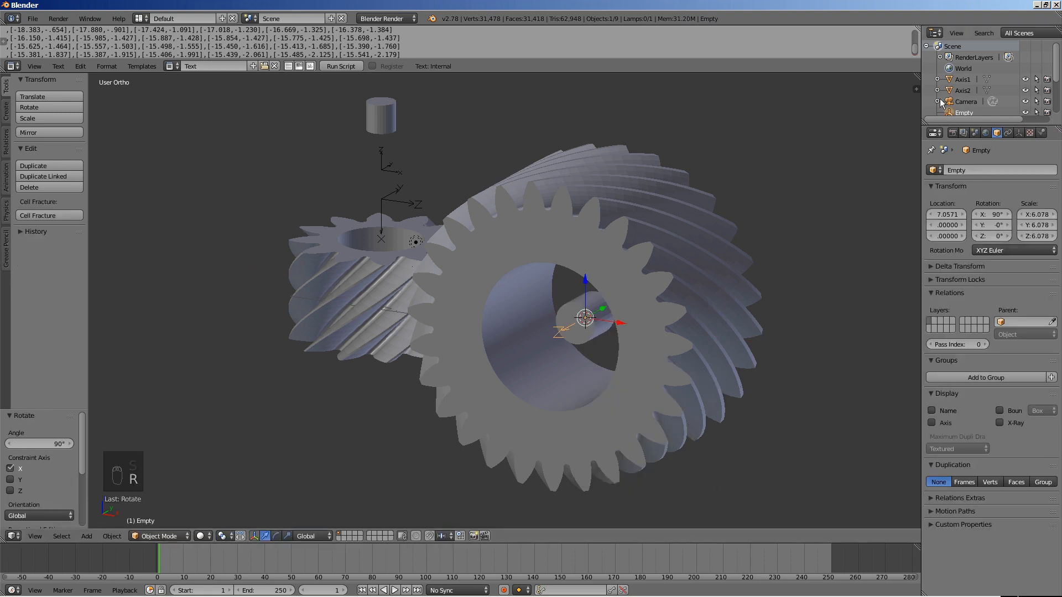
double_click(963, 112)
text(Hinge2)
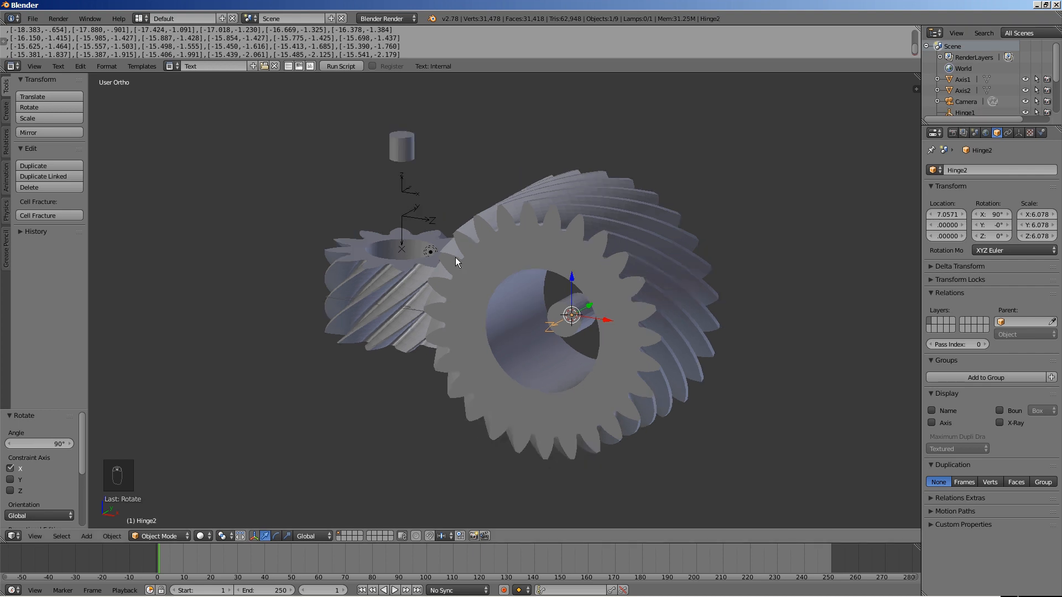
Make the small gear a rigid body and add a rigid body constraint to Hinge1
click(400, 291)
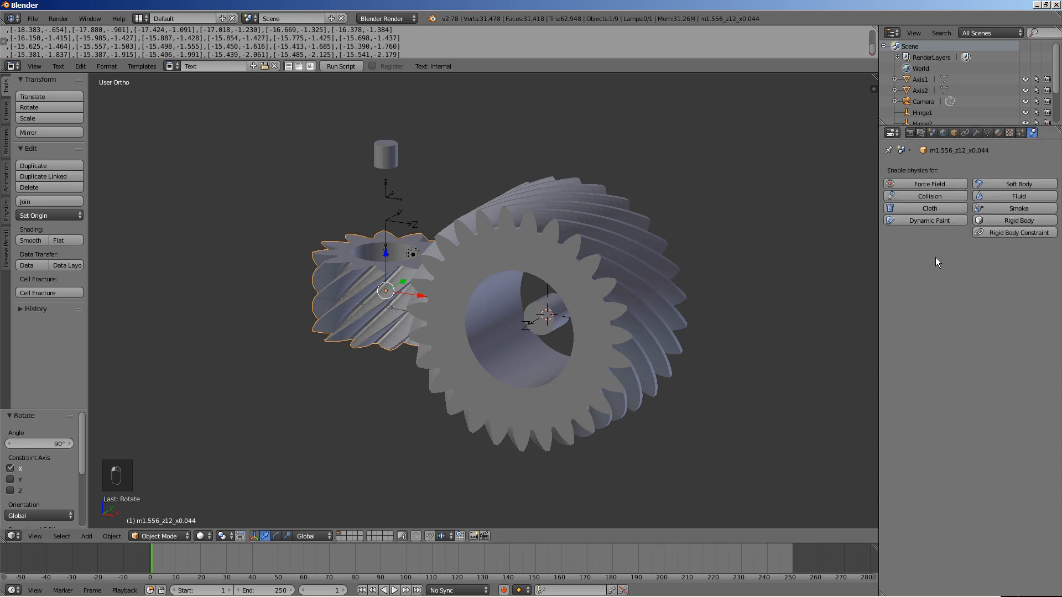
click(1019, 220)
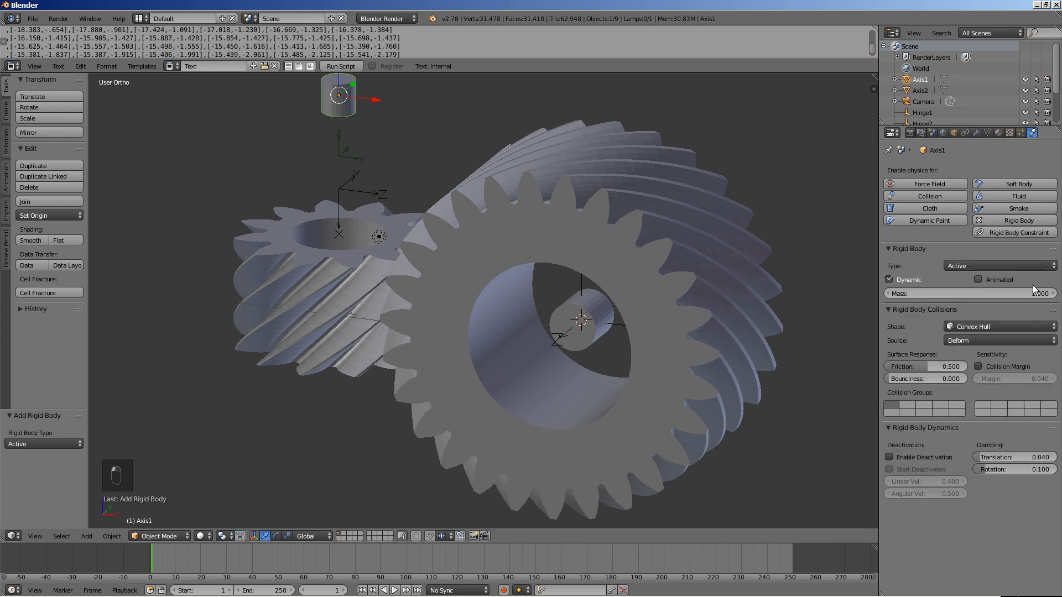
click(995, 266)
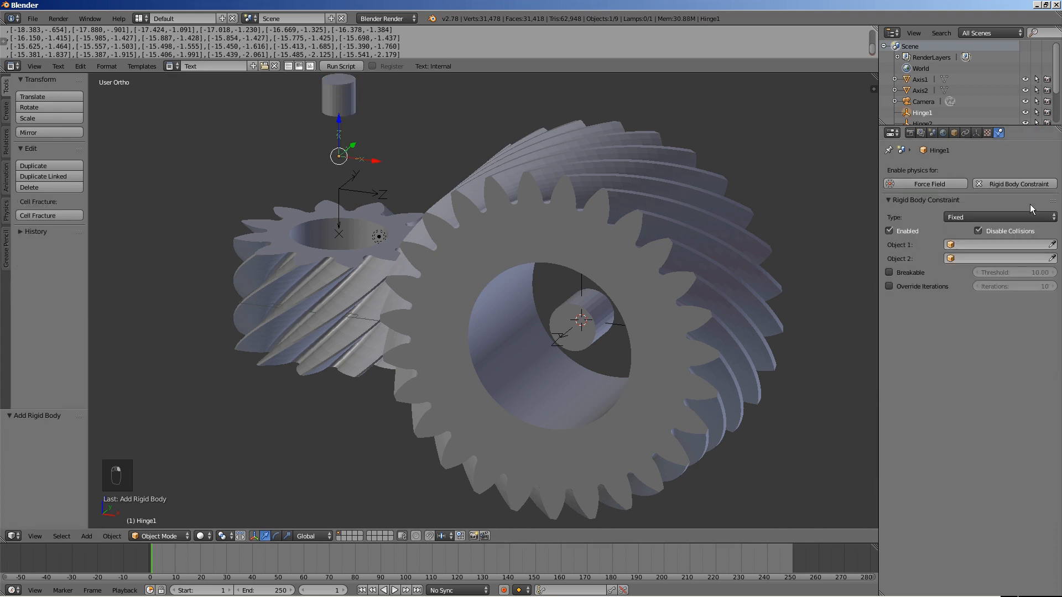
Set the constraint type for Hinge1, and make Motor a motor constraint
click(995, 217)
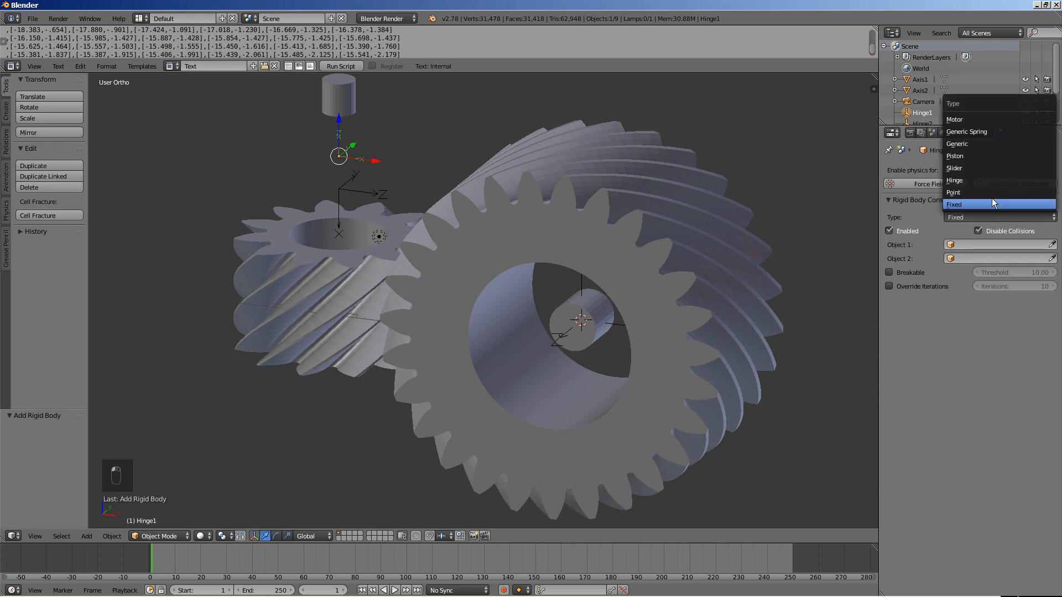
click(956, 180)
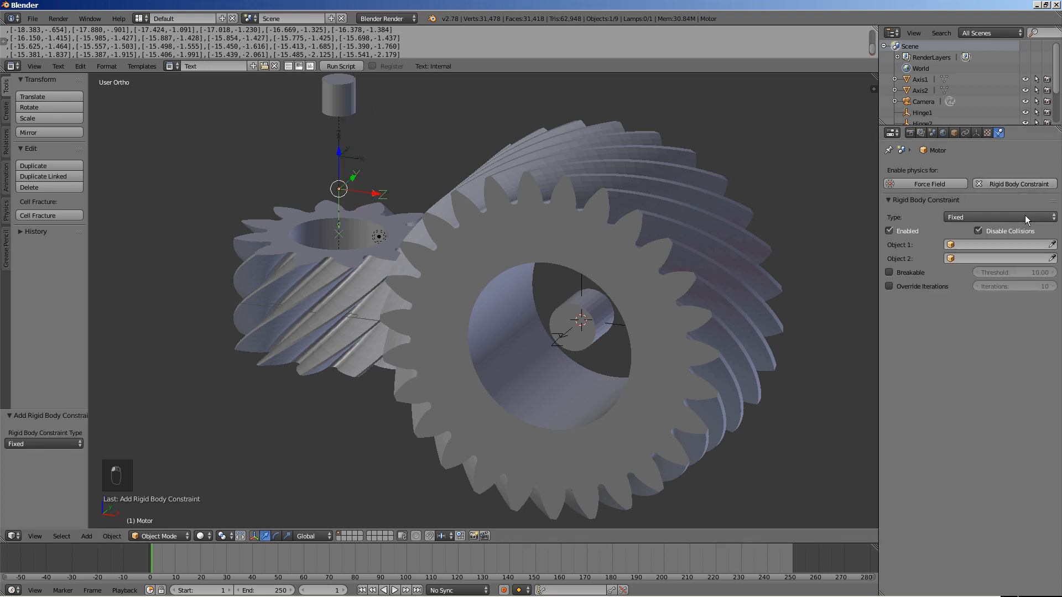
click(999, 217)
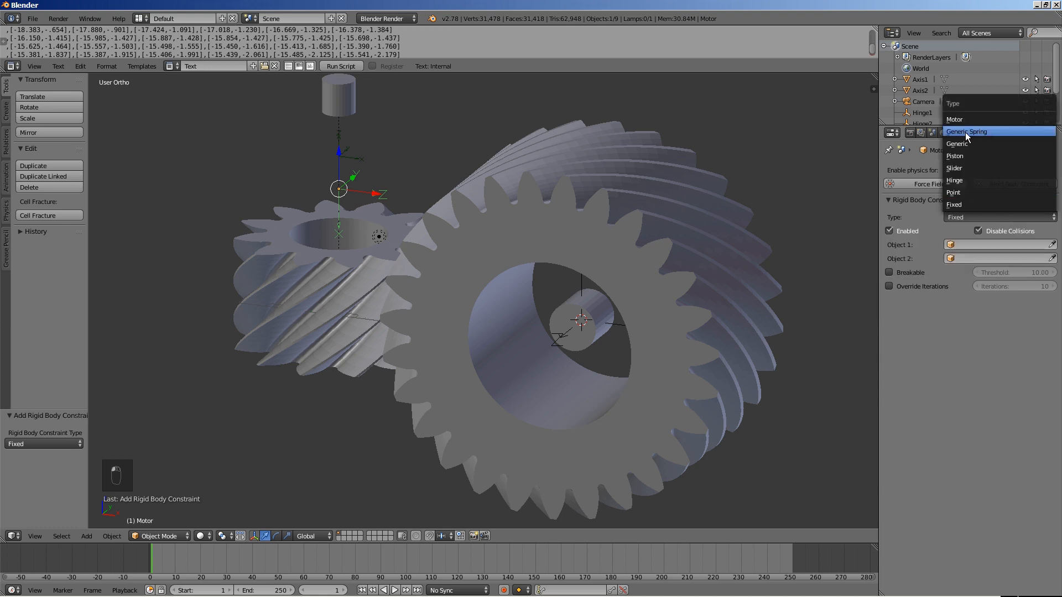
click(955, 119)
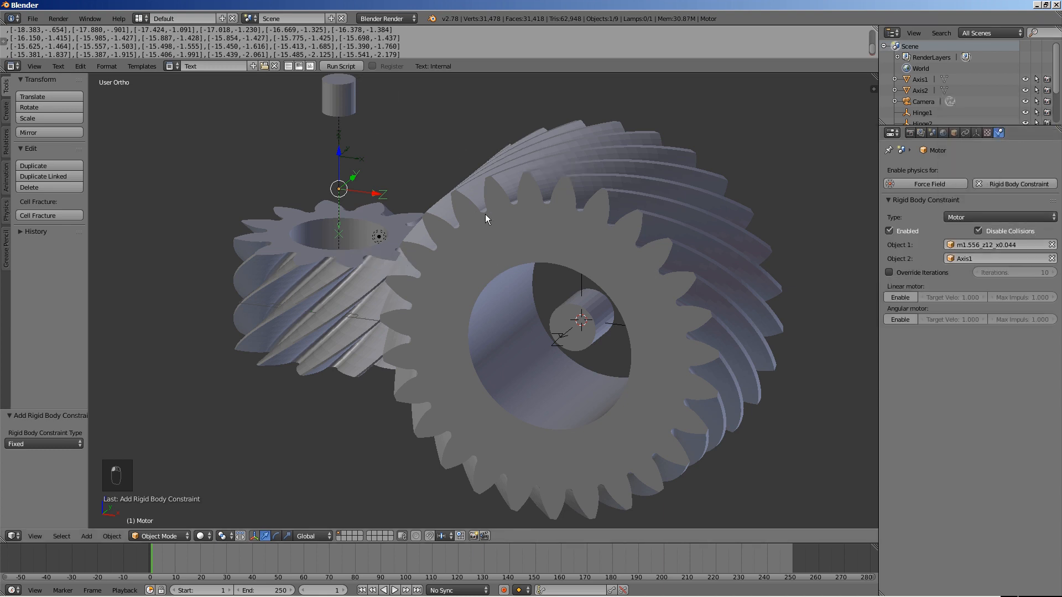
mouse_move(862, 320)
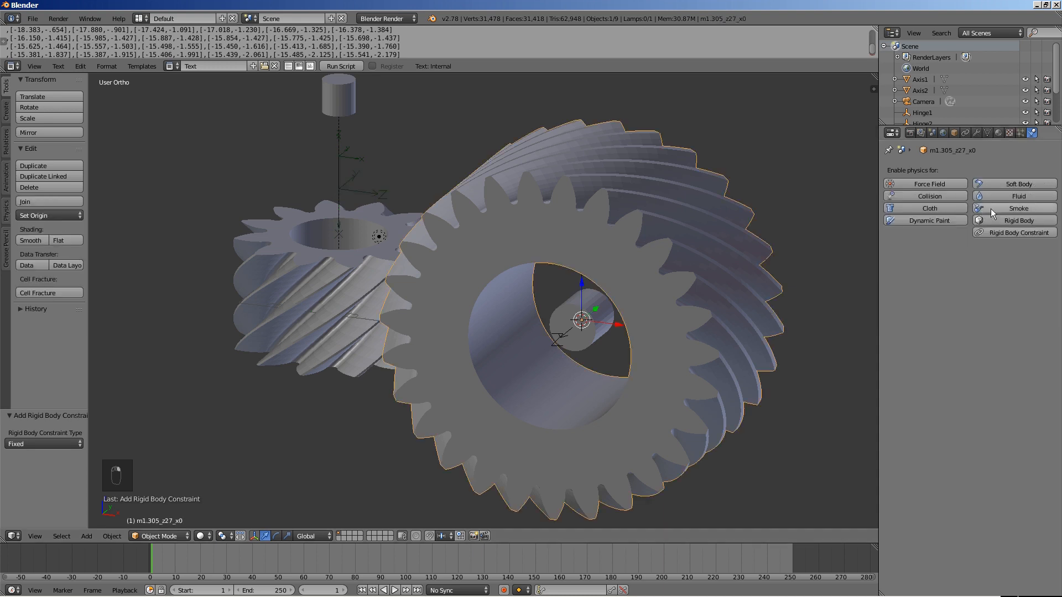
Make the large gear a Mesh-shaped rigid body and Axis2 a passive rigid body
click(1017, 220)
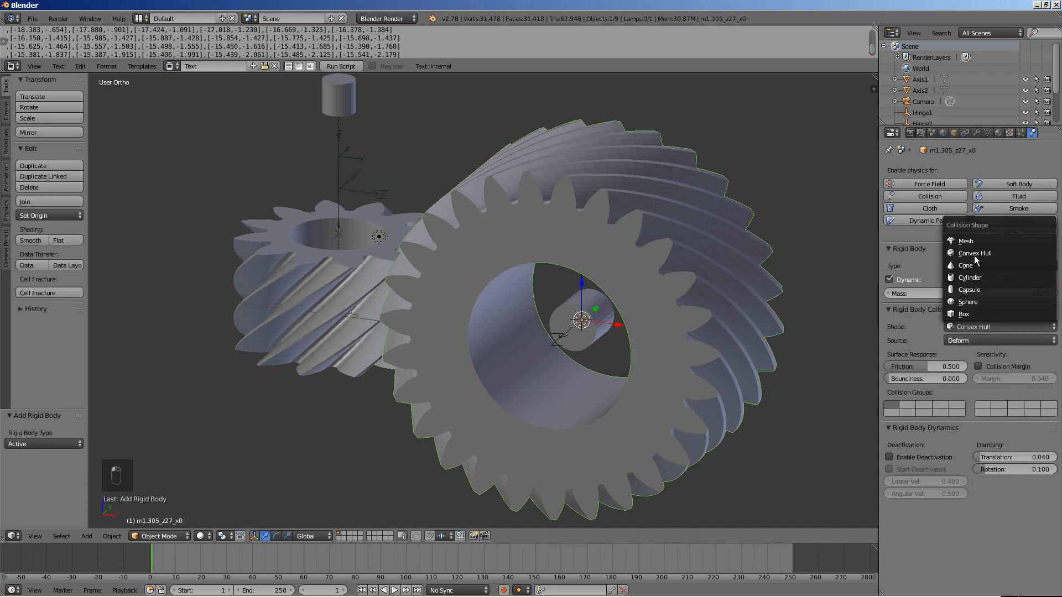
click(965, 241)
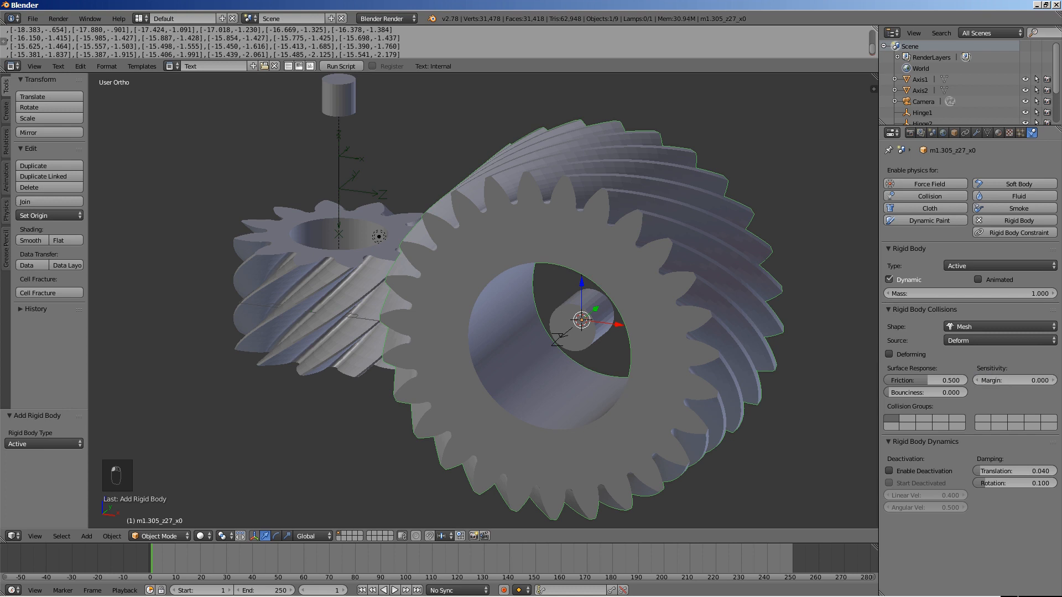
mouse_move(594, 304)
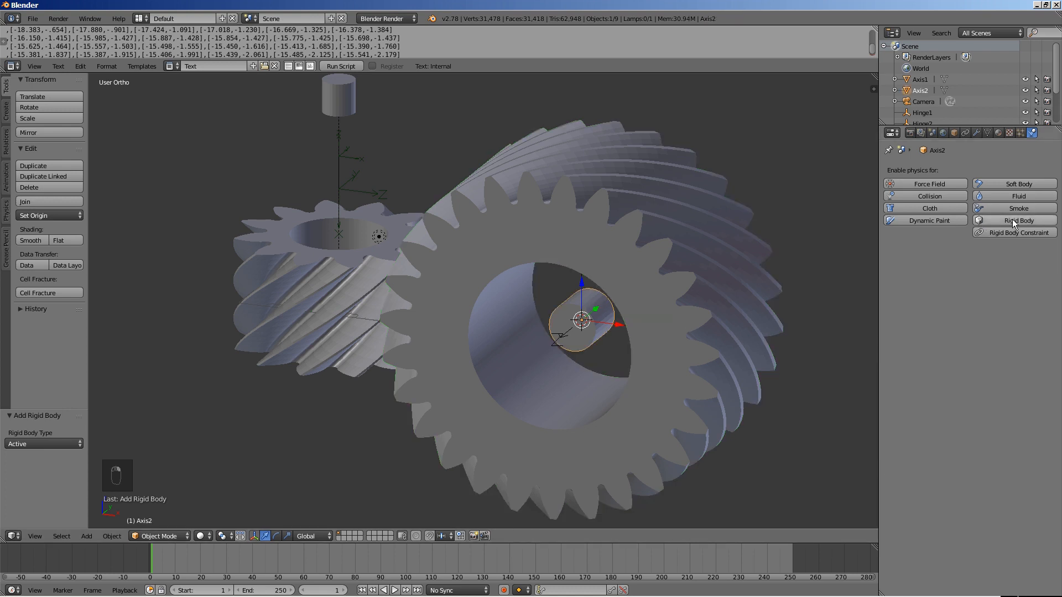
click(1019, 220)
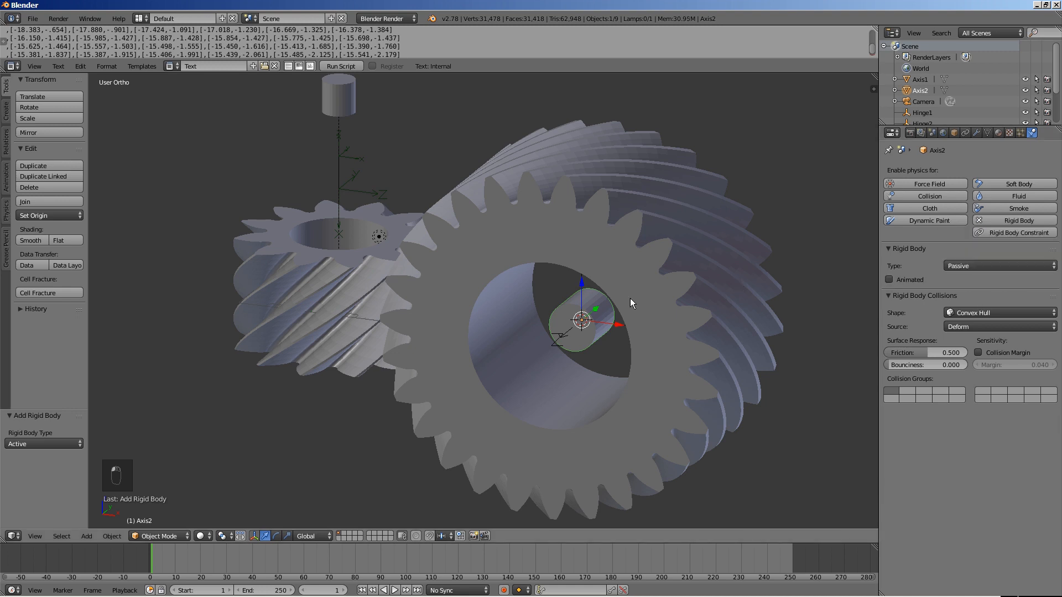
click(922, 113)
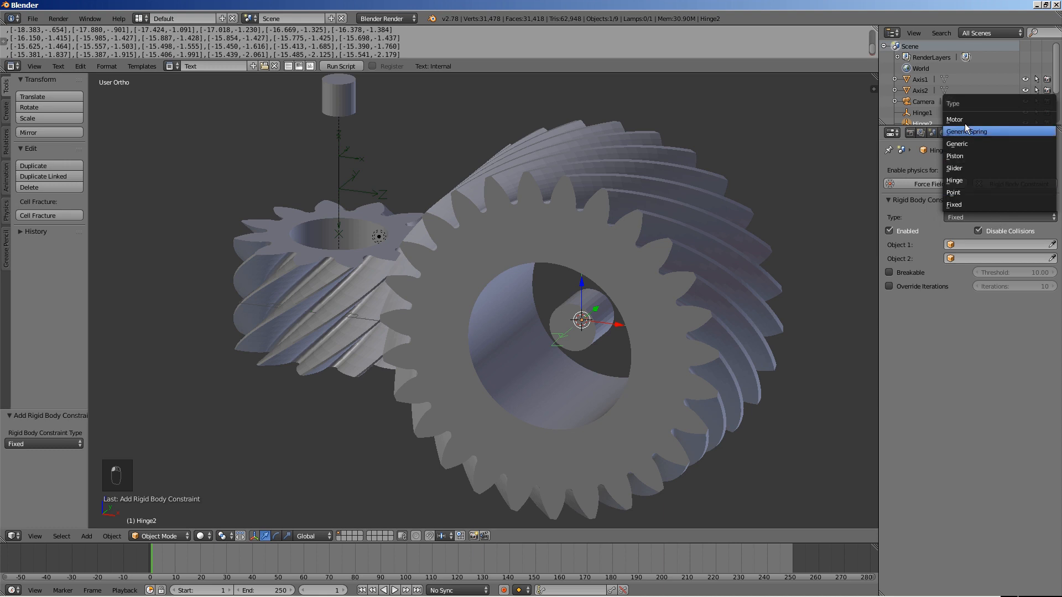
Set Hinge2 to a Hinge constraint and play the physics simulation
click(956, 180)
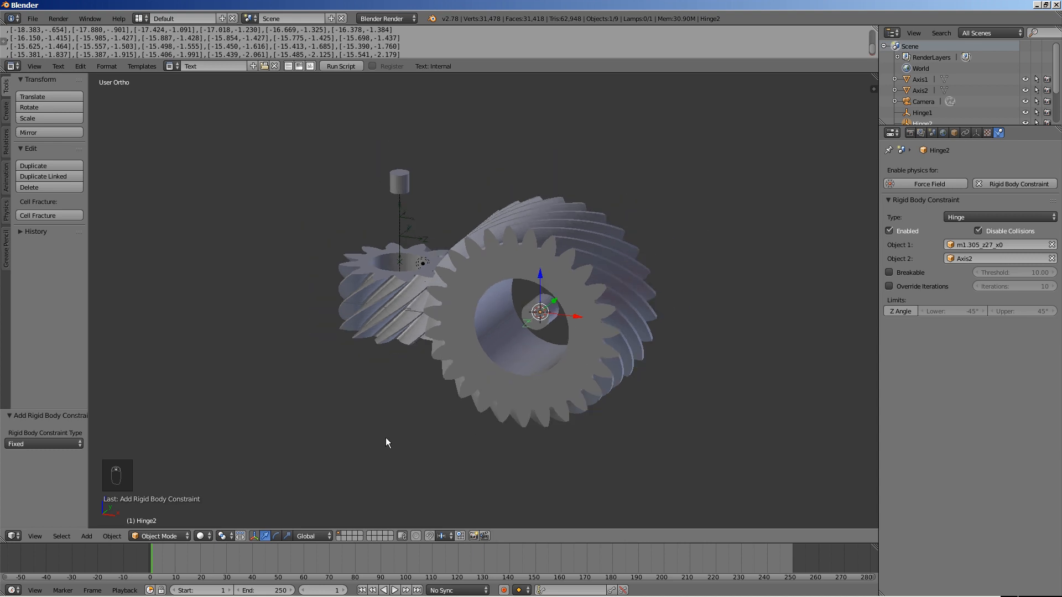
click(395, 590)
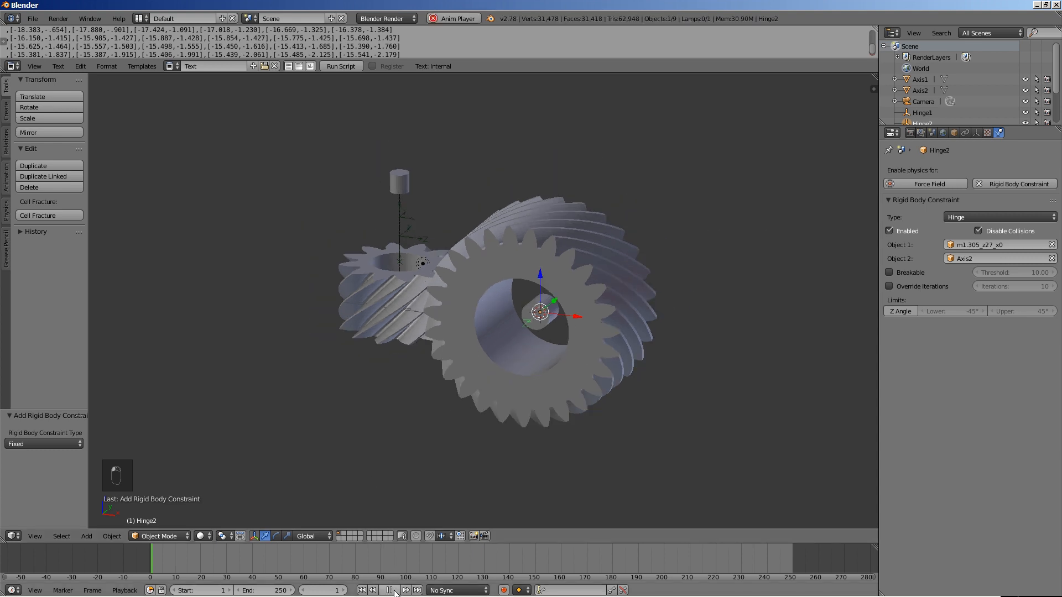
click(390, 590)
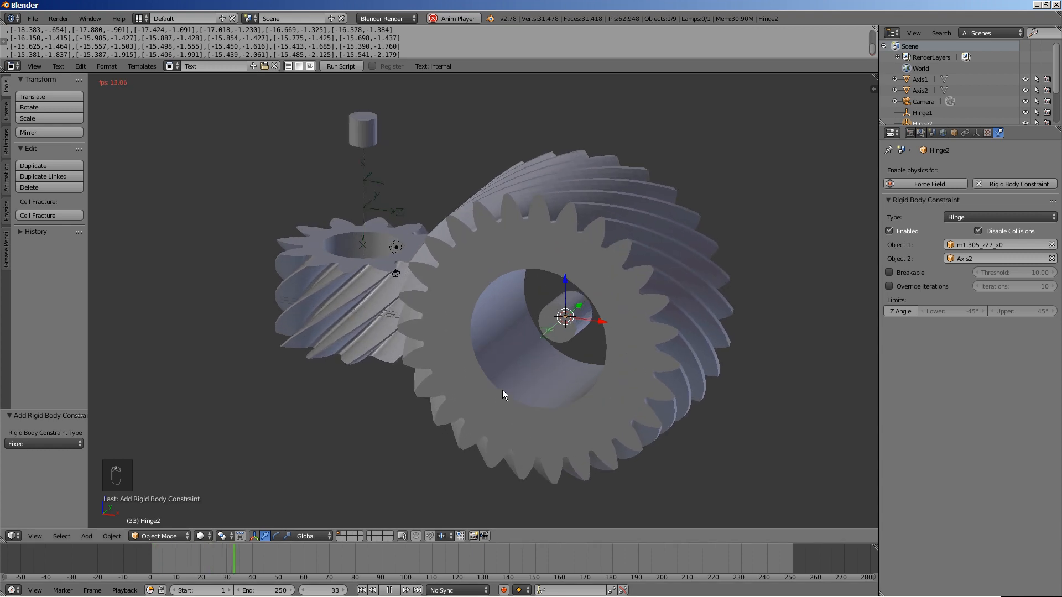